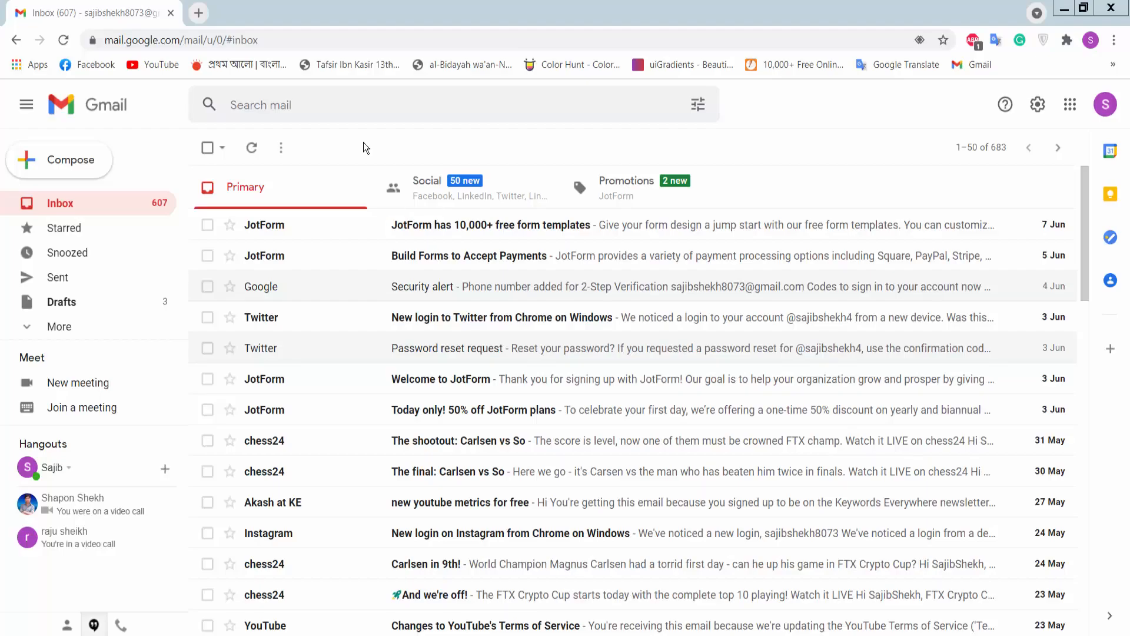
mouse_move(368, 149)
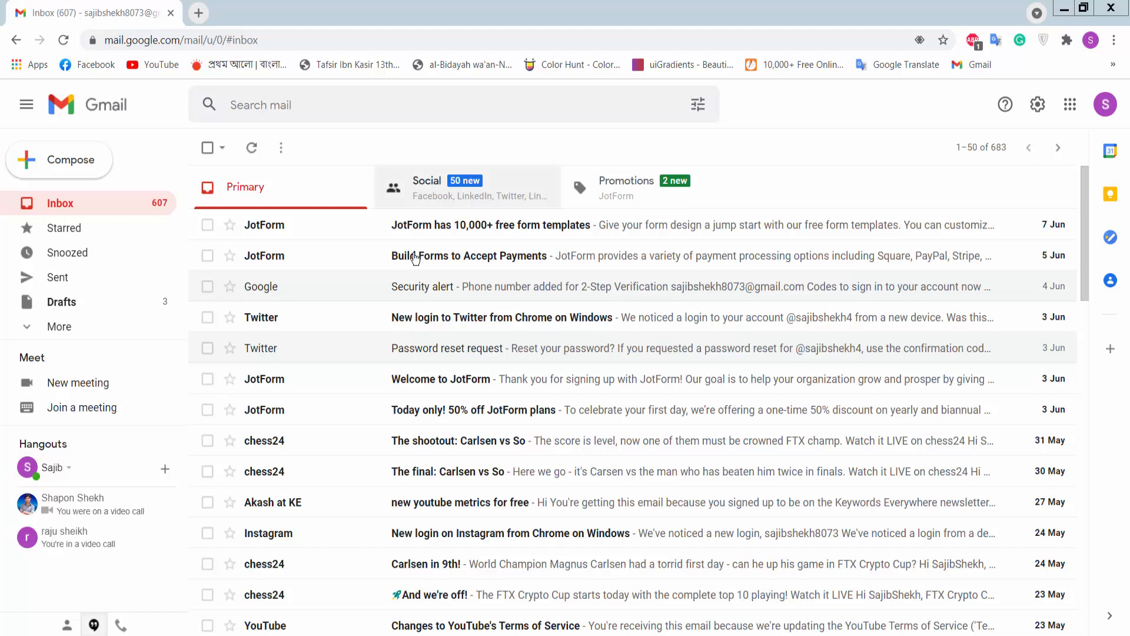
mouse_move(469, 286)
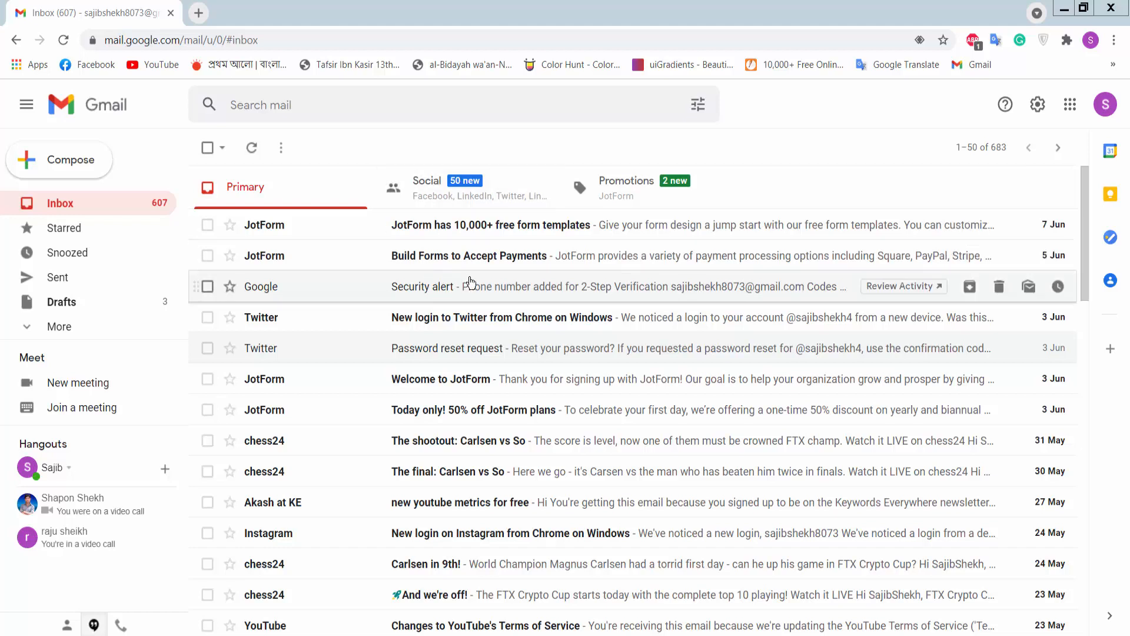
mouse_move(1070, 103)
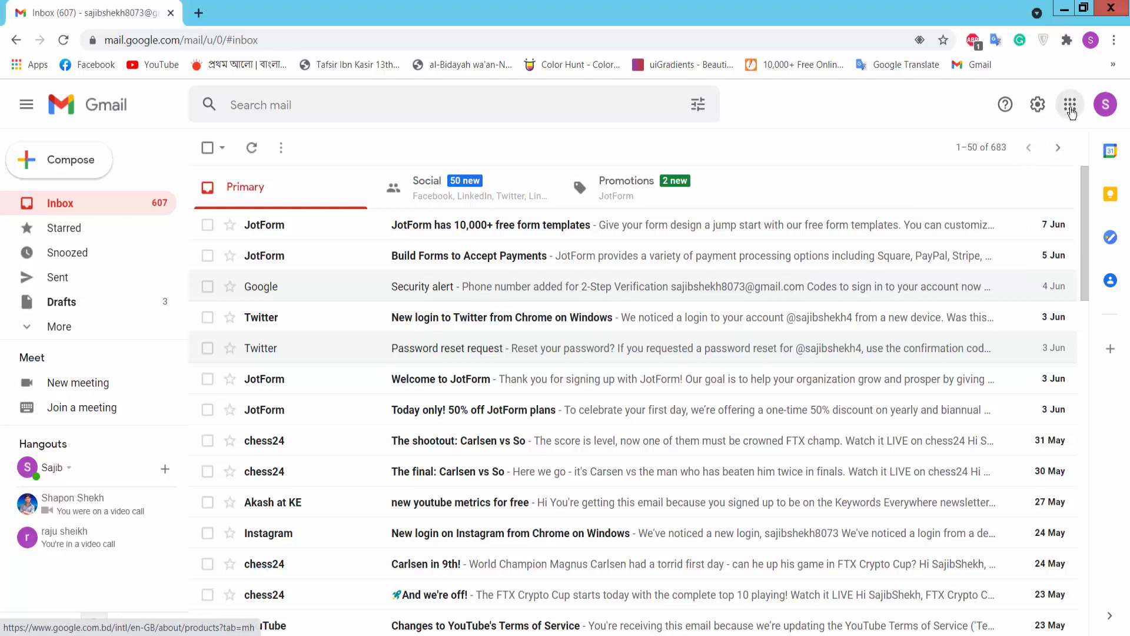
Step: Launch Google Forms from Gmail's Google apps grid in a new tab
click(1070, 103)
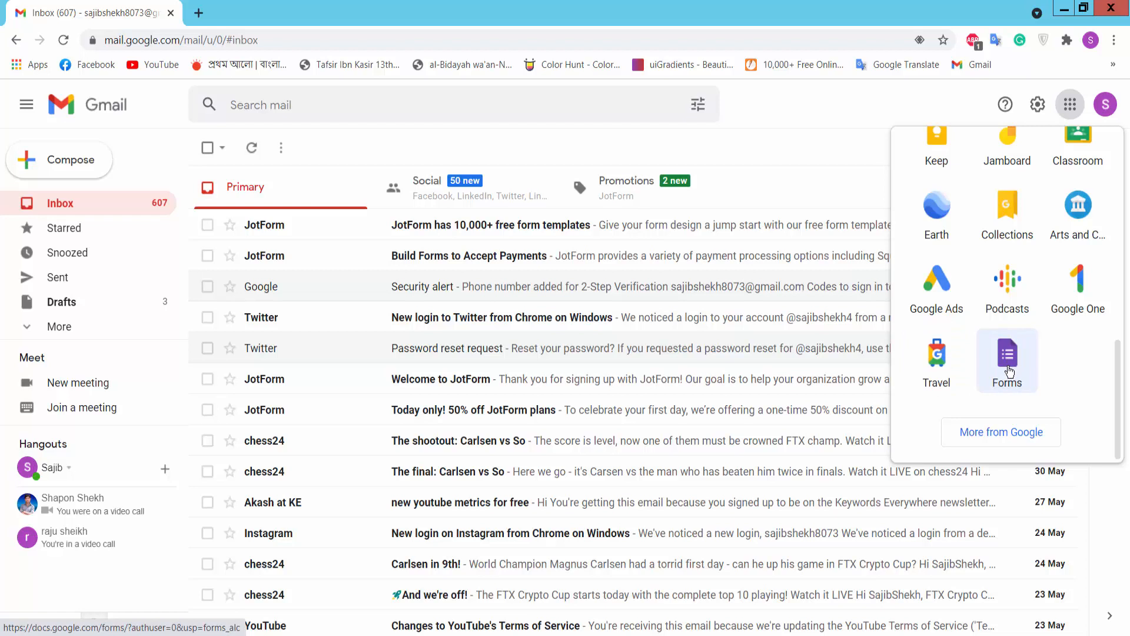
click(1007, 355)
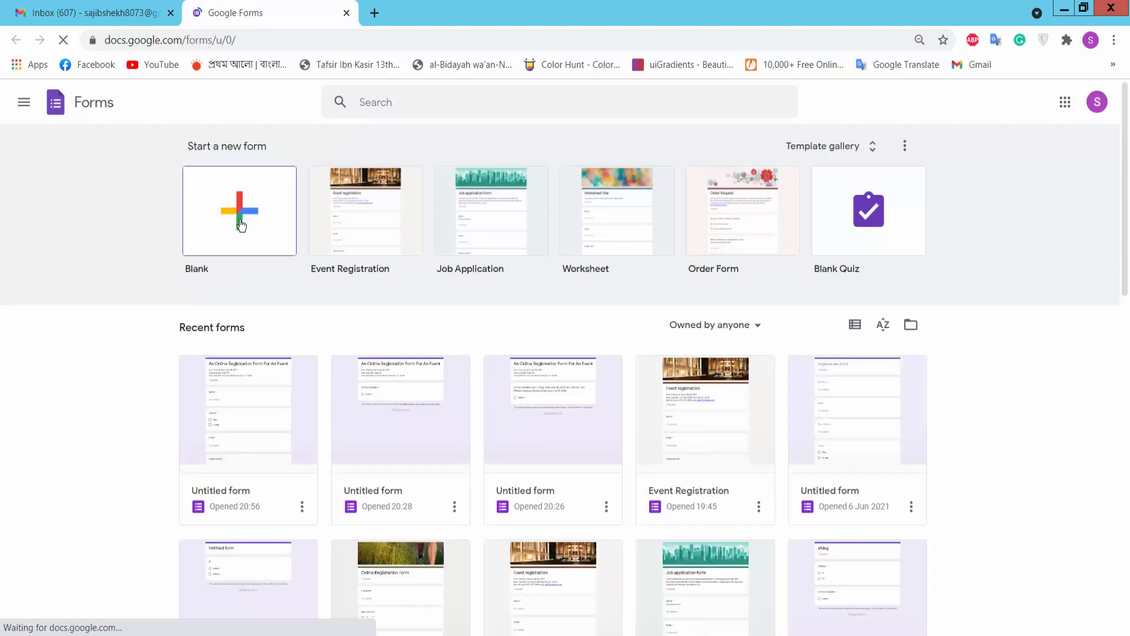
Step: Start a blank form titled 'In work at home' with the Modtechy webinar description
click(239, 211)
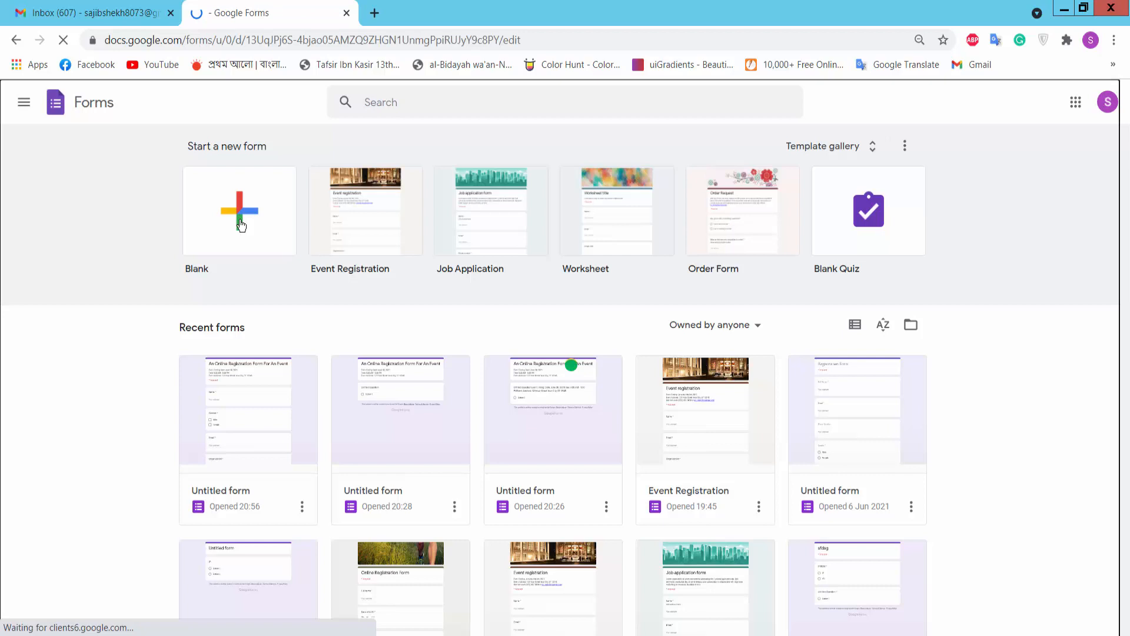
click(239, 210)
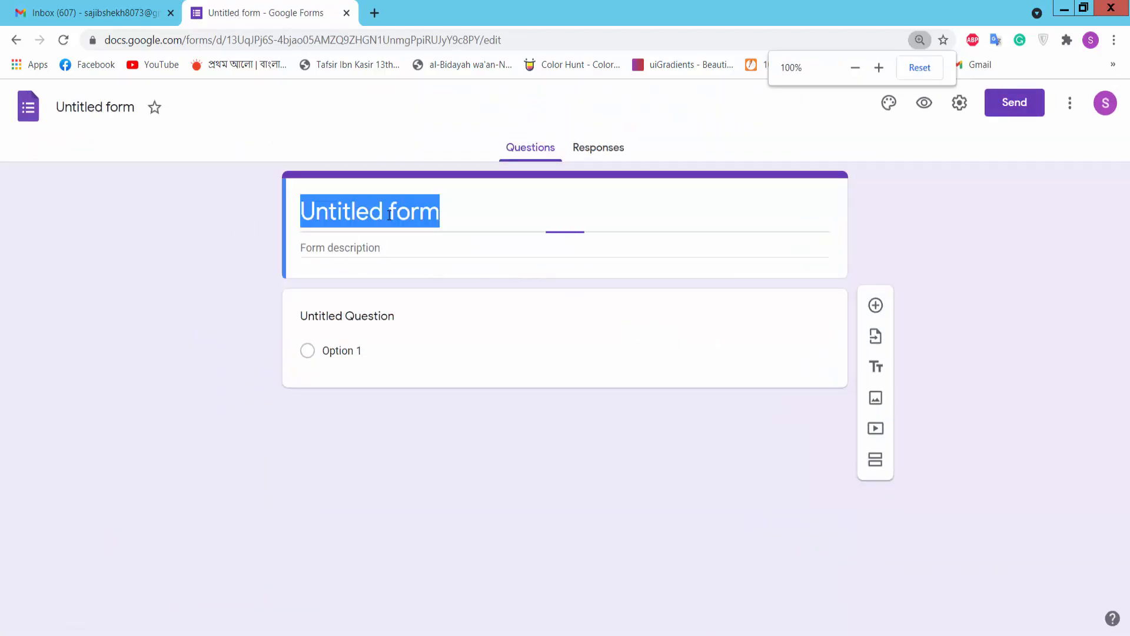
click(583, 557)
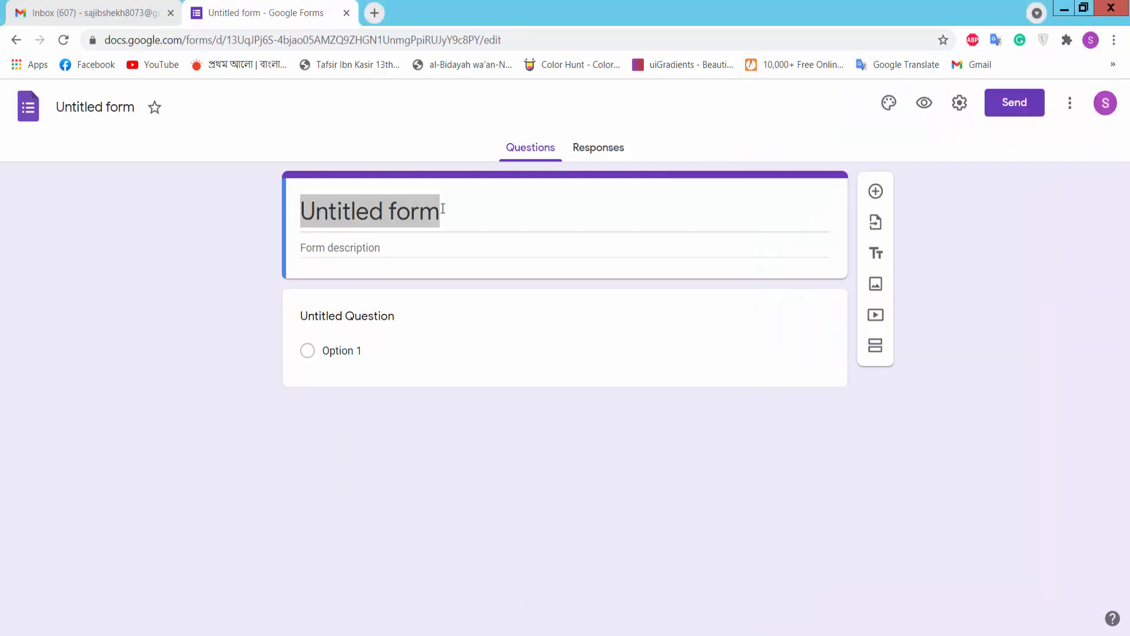
double_click(368, 211)
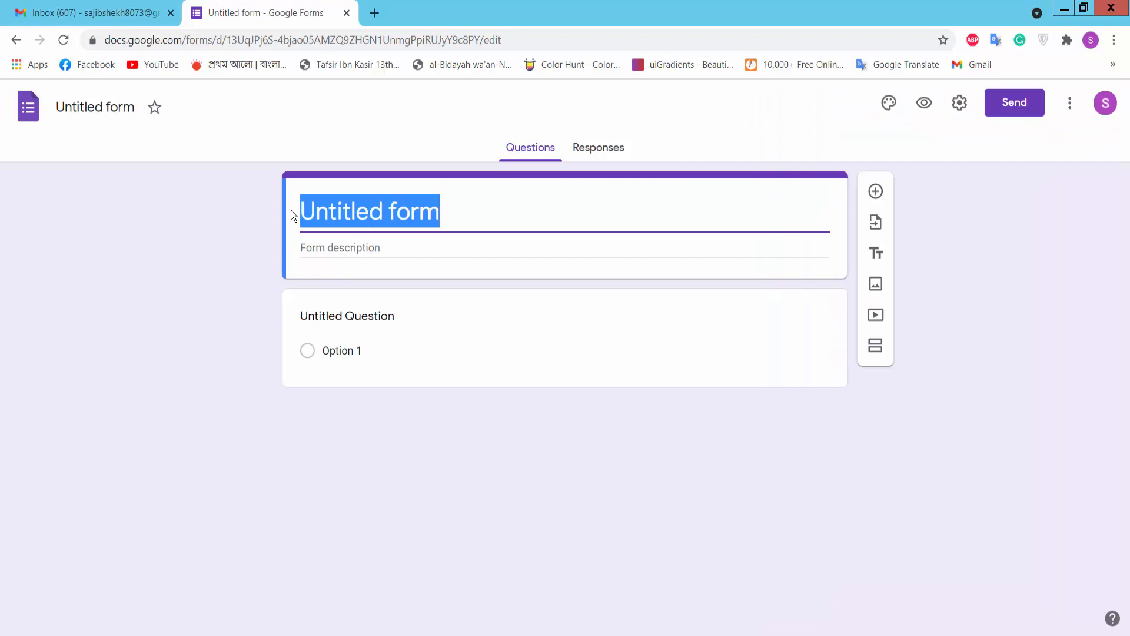
text(In work at home)
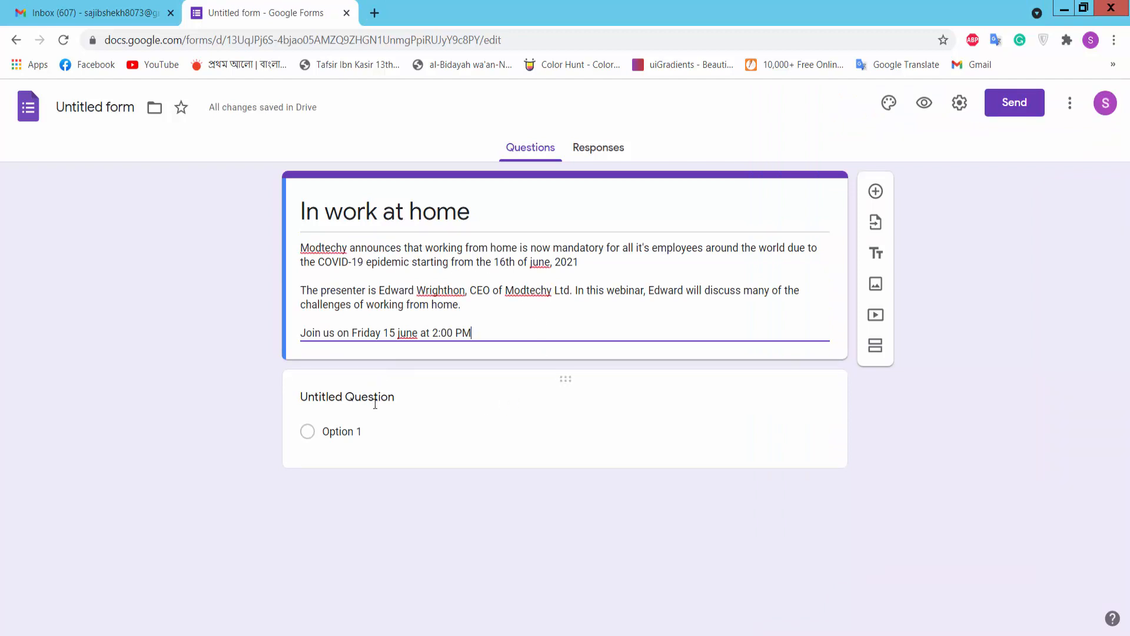
Step: Make the first question 'Name', short-answer type and required
click(346, 397)
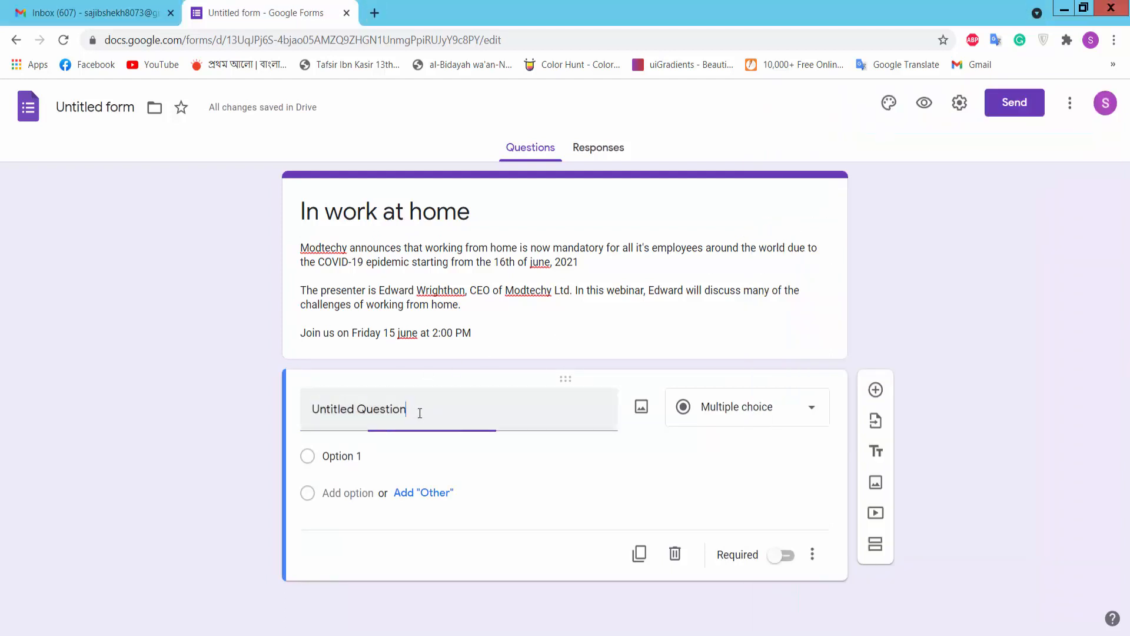
text(Name)
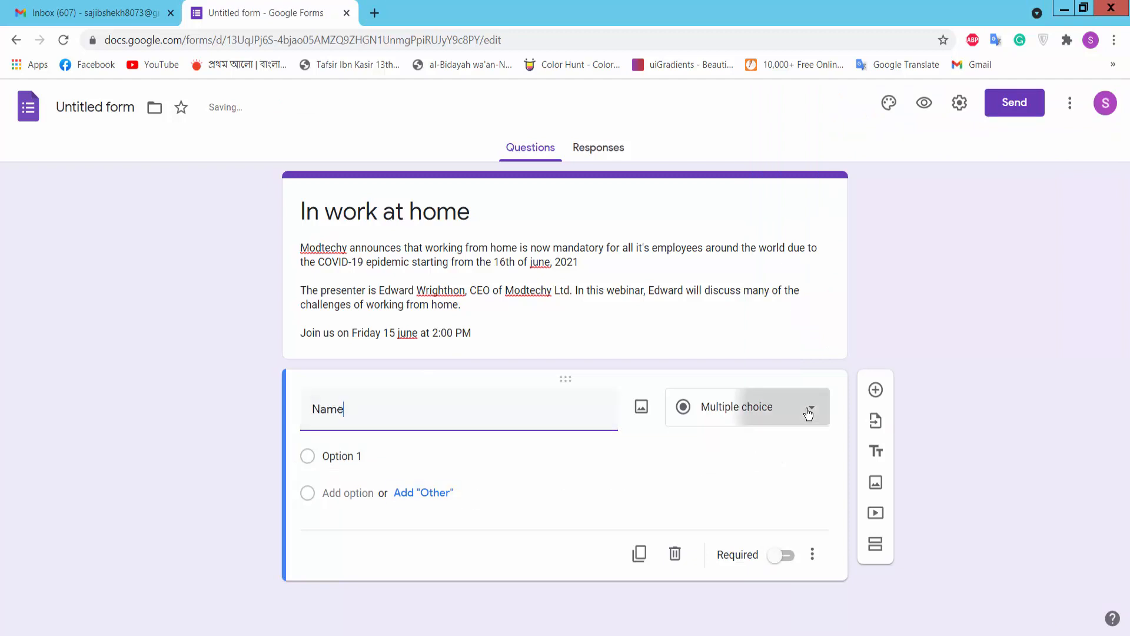
click(805, 412)
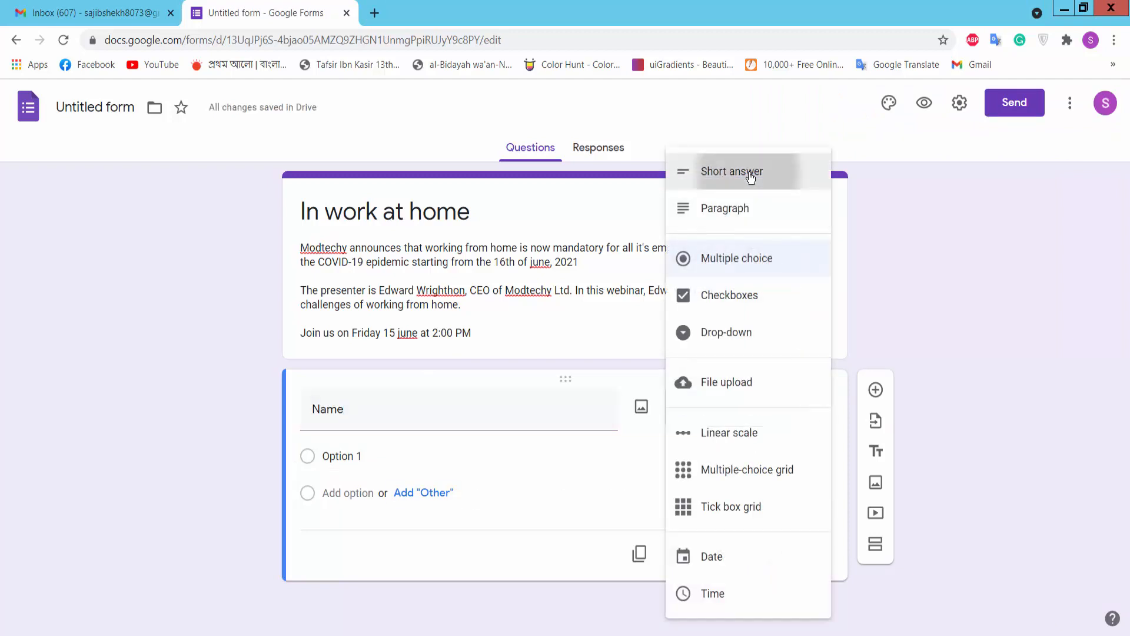
click(731, 170)
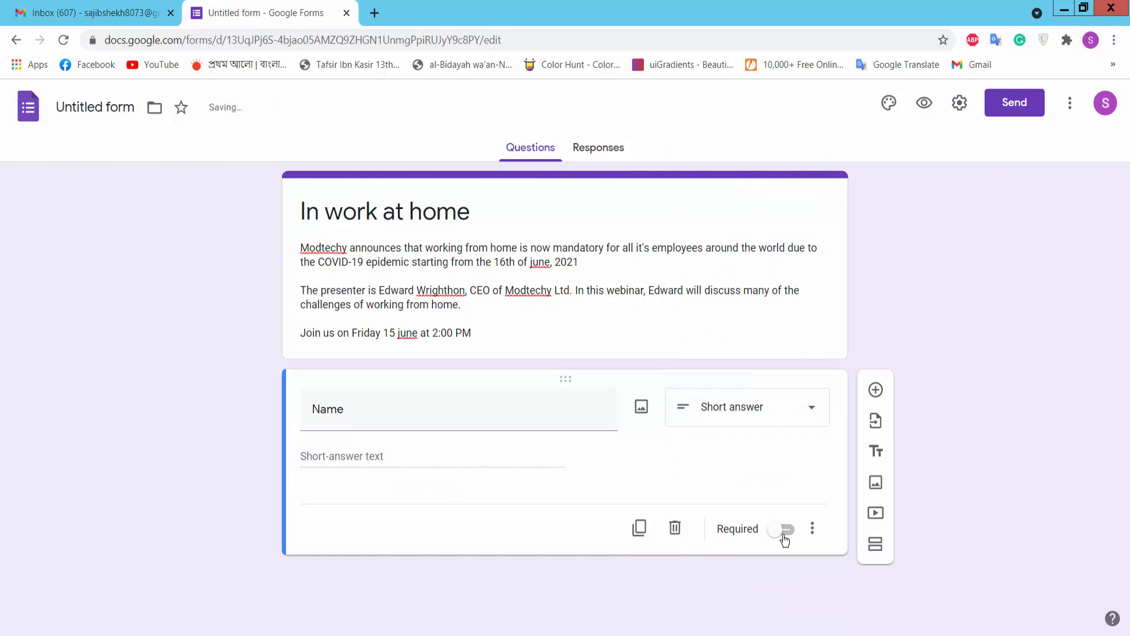
click(780, 528)
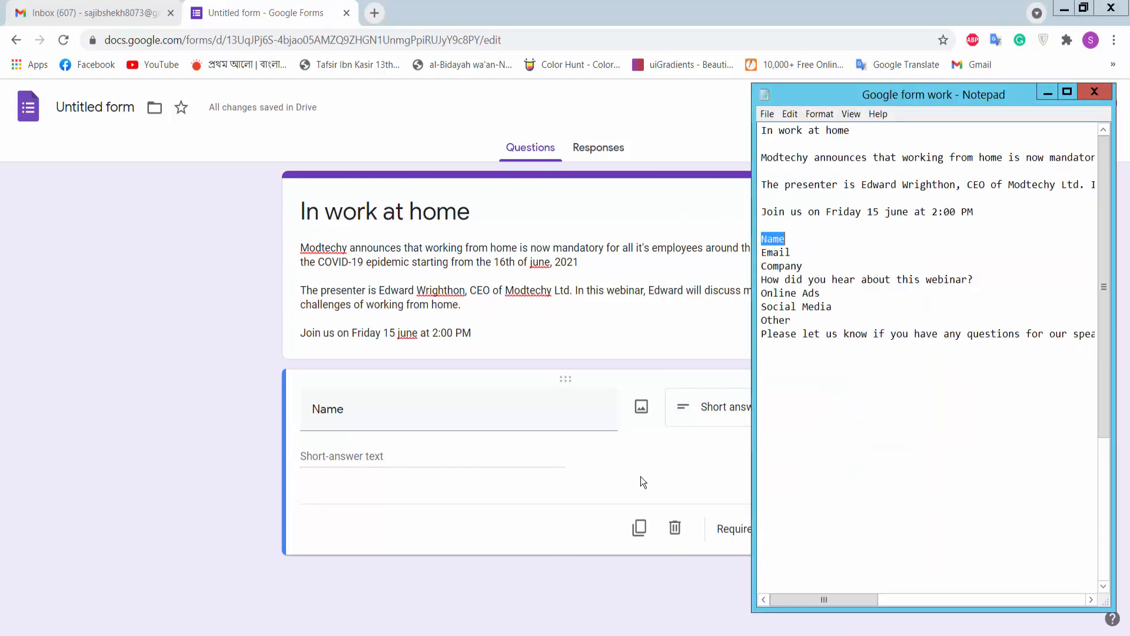
click(782, 252)
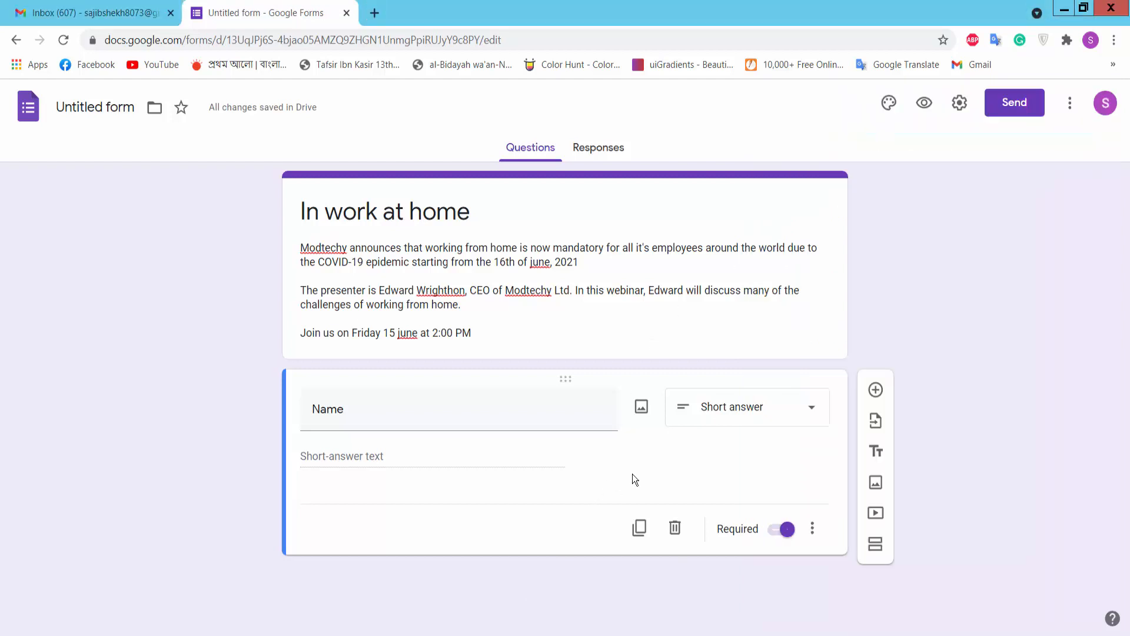
mouse_move(874, 389)
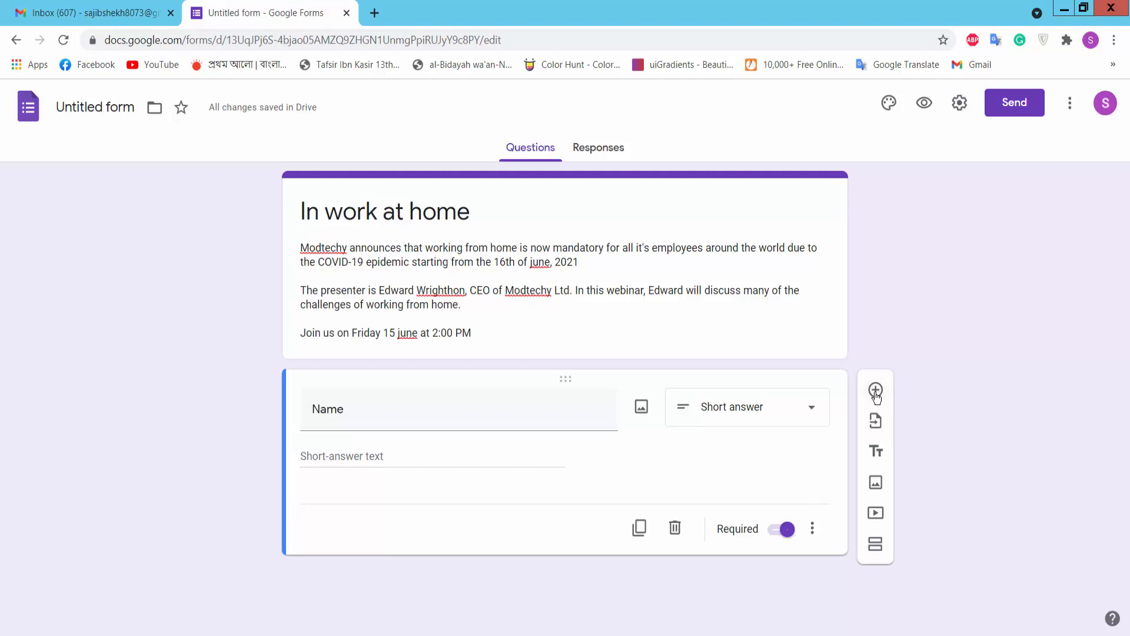
Step: Add a required short-answer 'Email' question below Name
click(874, 389)
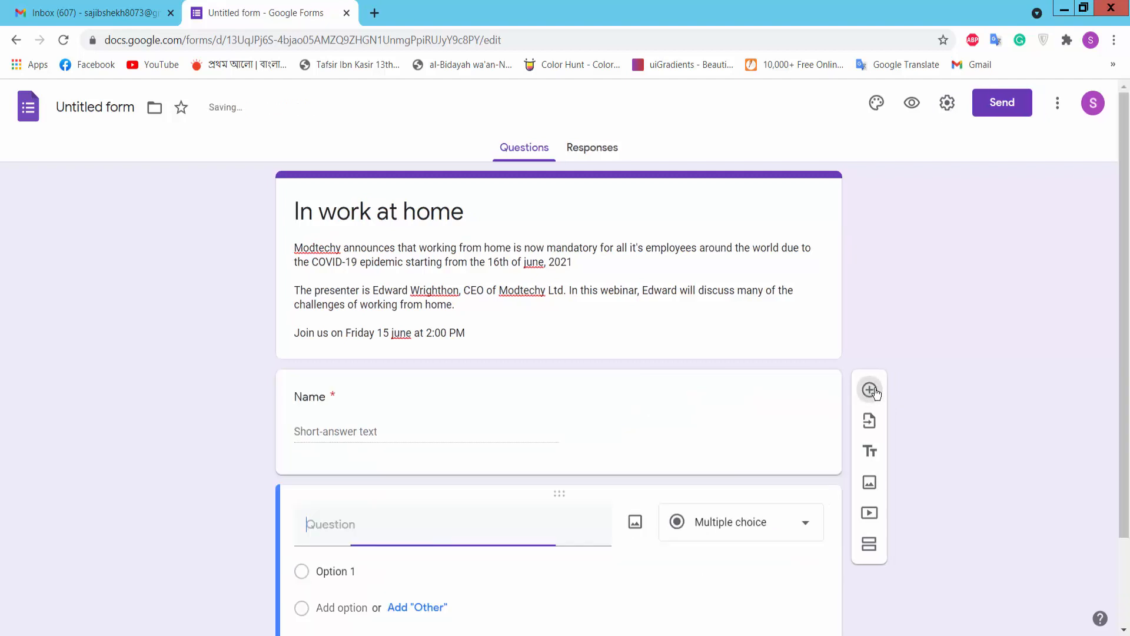
scroll(down, 3)
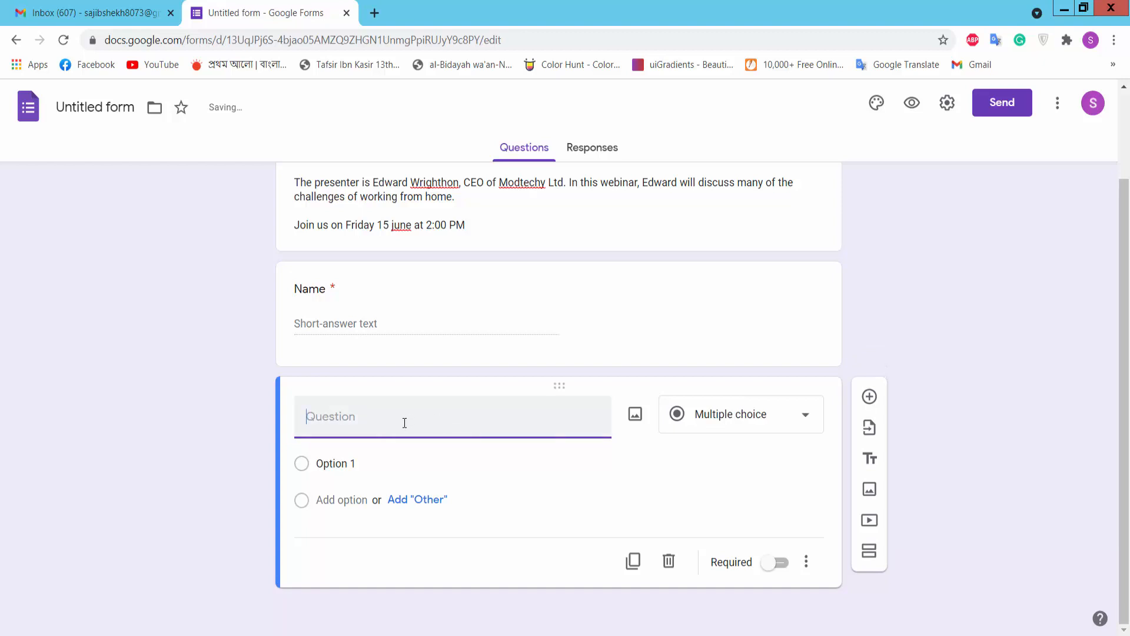
text(Email)
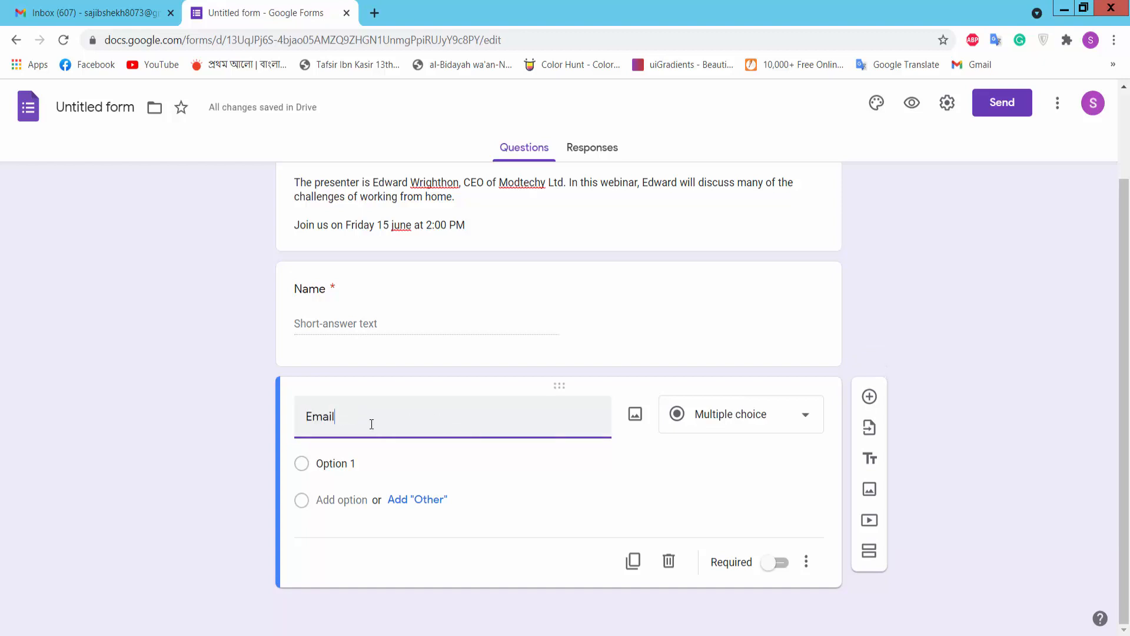
click(740, 413)
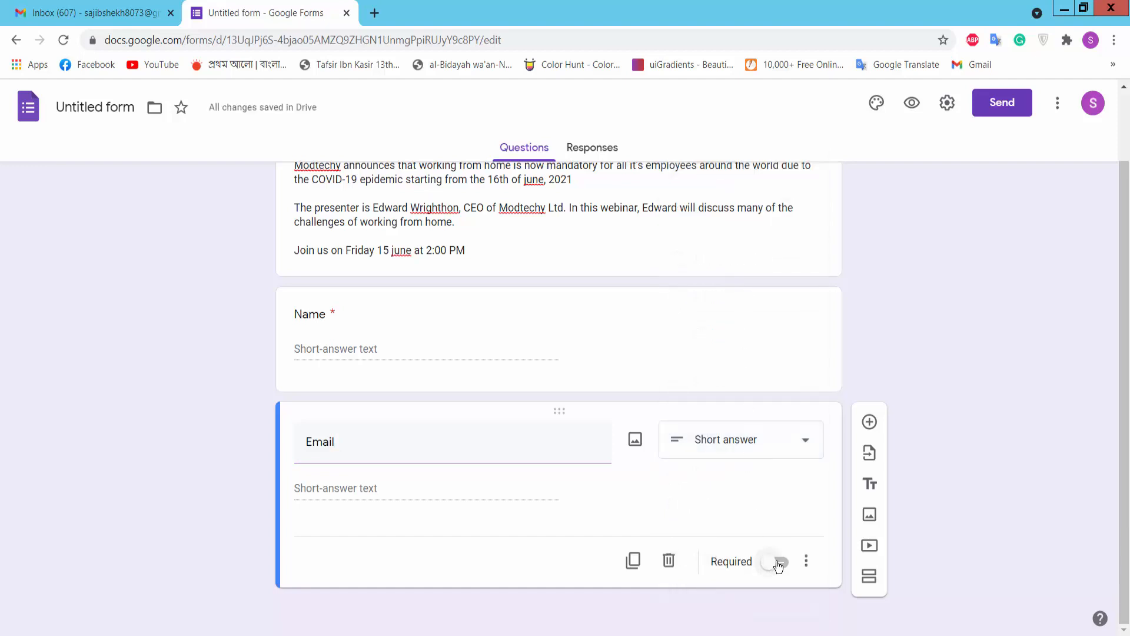
click(775, 561)
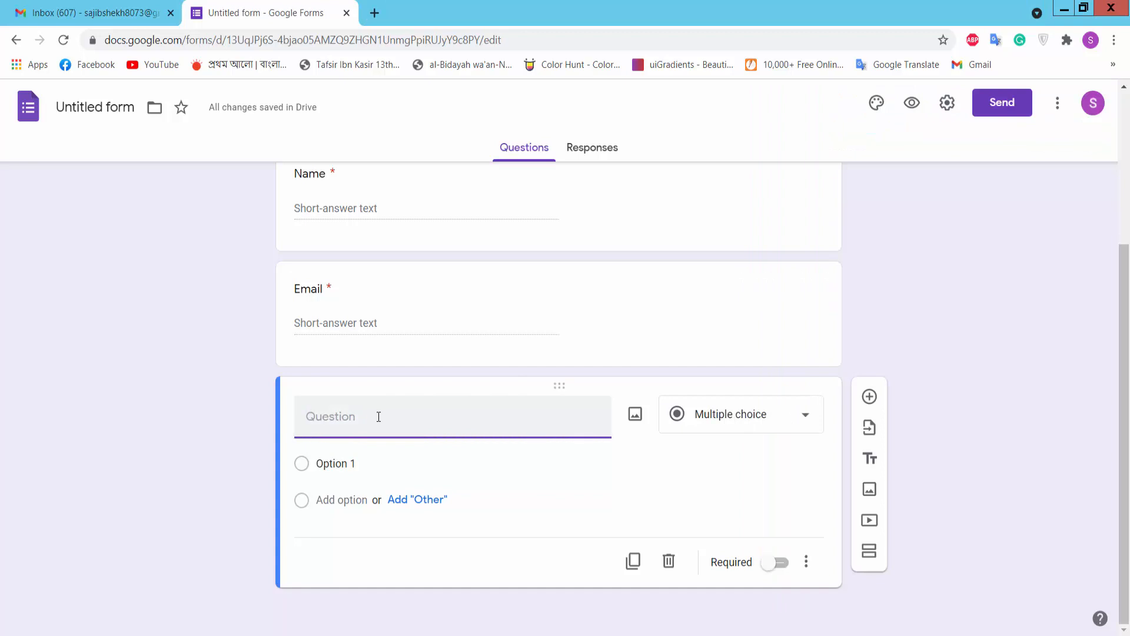
Step: Add a required short-answer 'Company' question and a new blank question after it
text(Company)
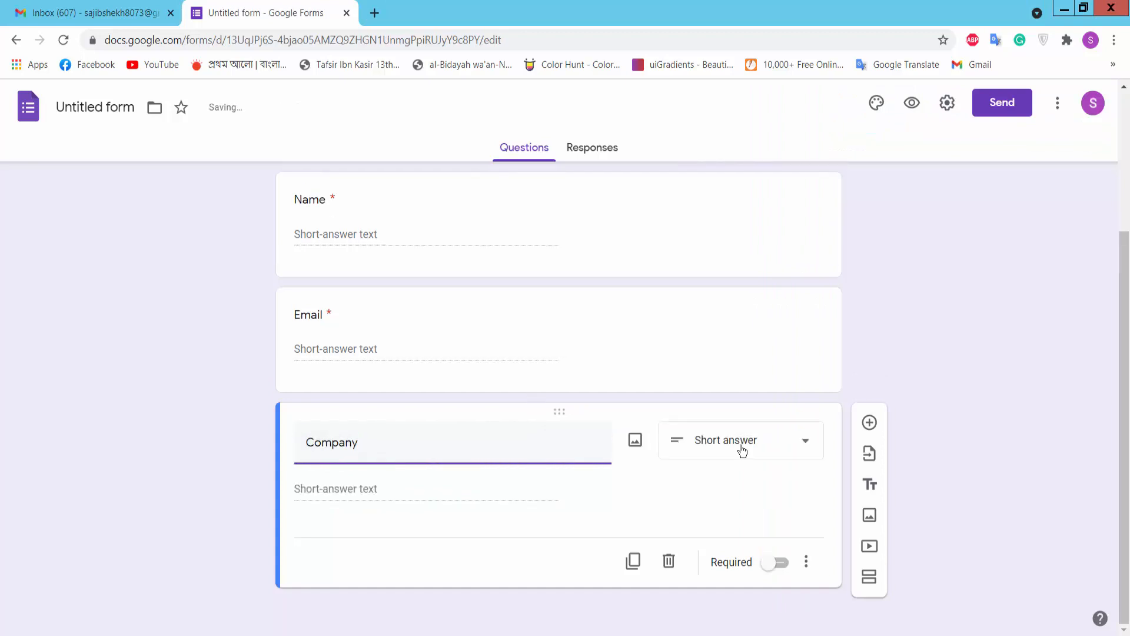
click(776, 561)
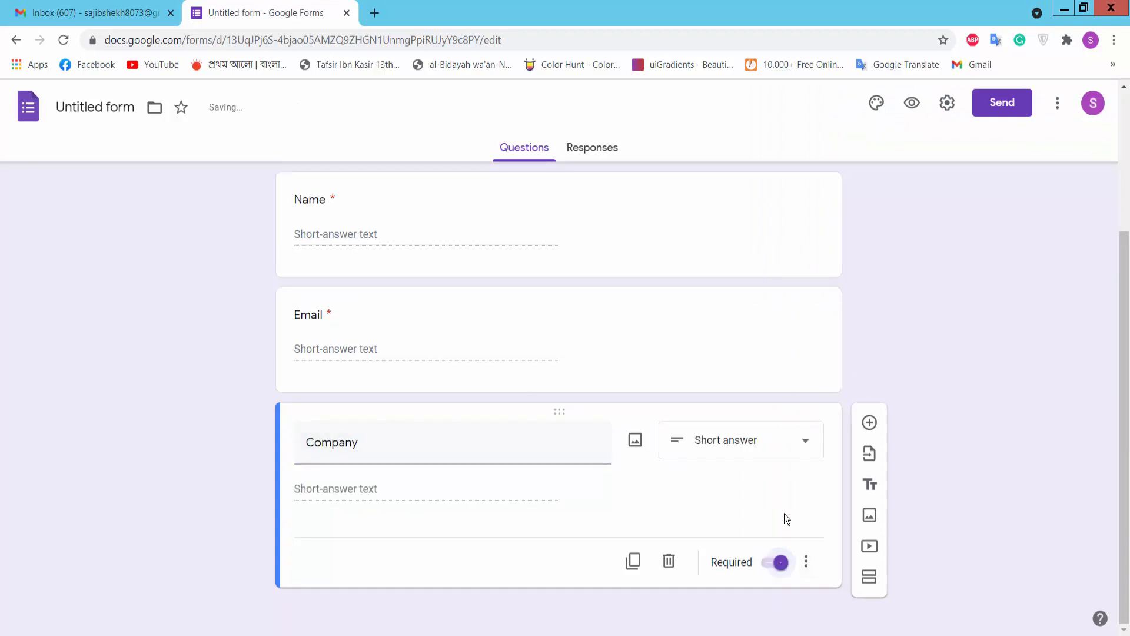
click(869, 422)
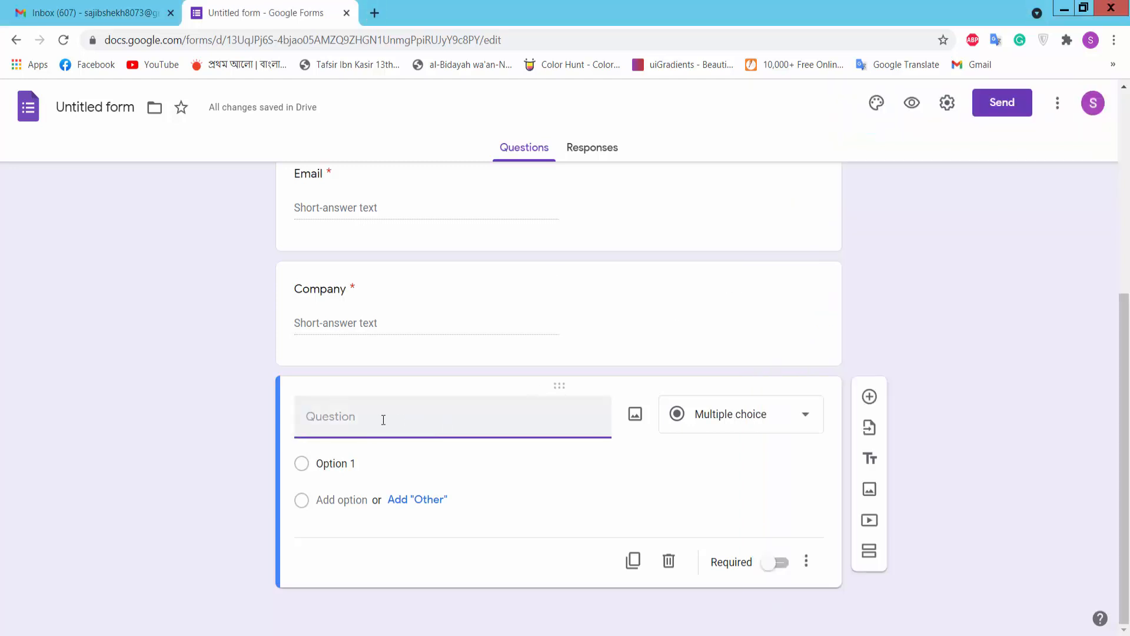
Step: Title the question 'How did you hear about this webinar?' and give it a choice answer type
text(How did you hear about this webinar?)
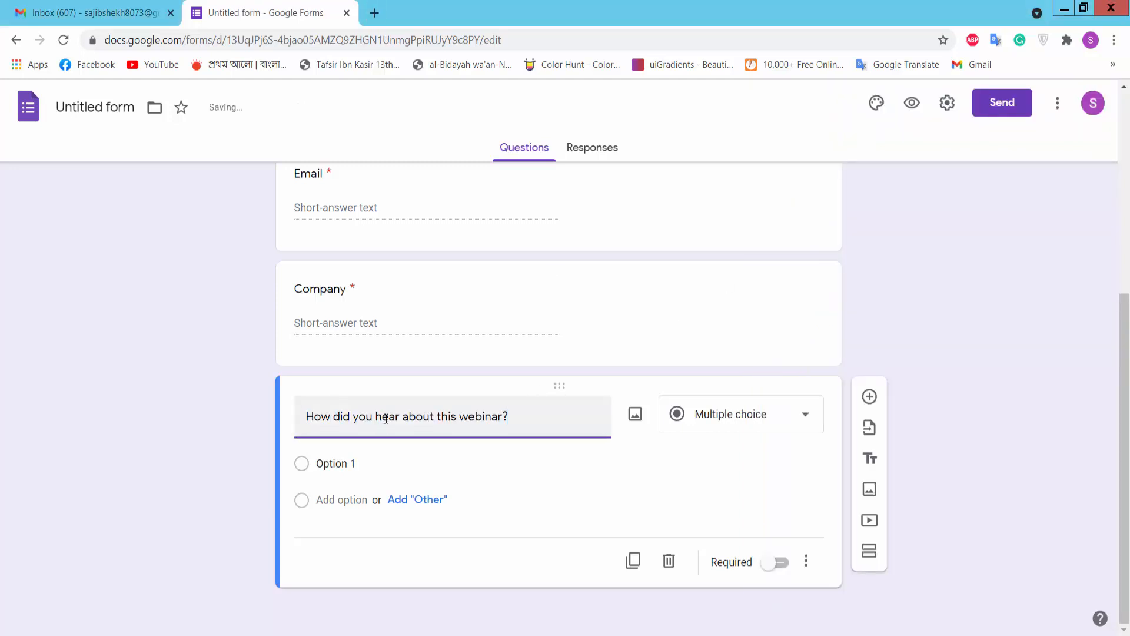
click(741, 413)
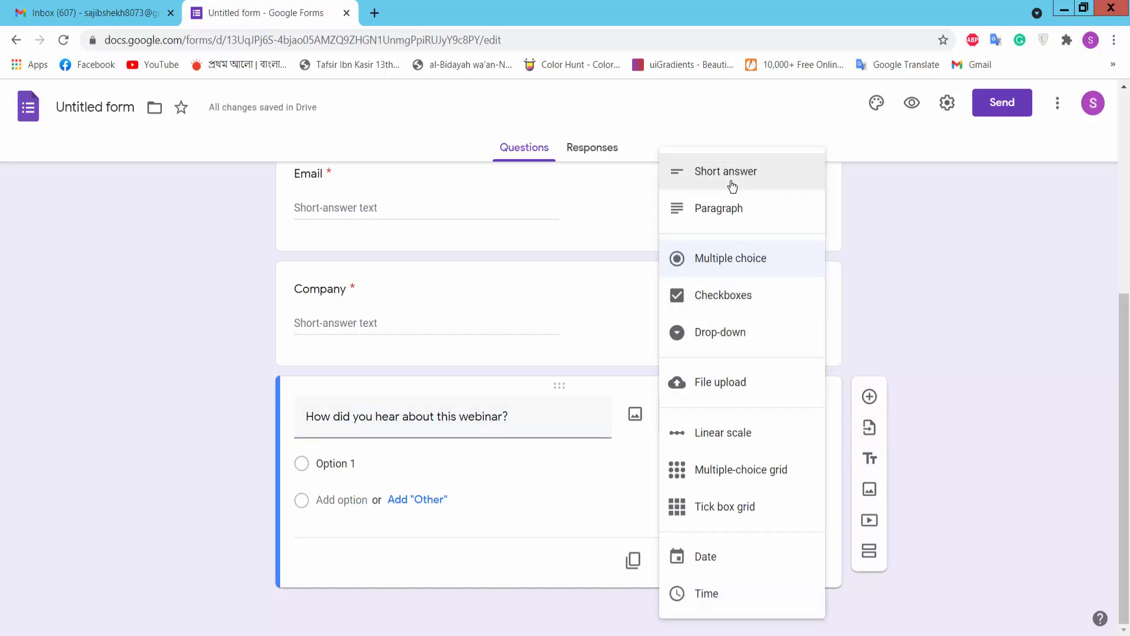
mouse_move(723, 348)
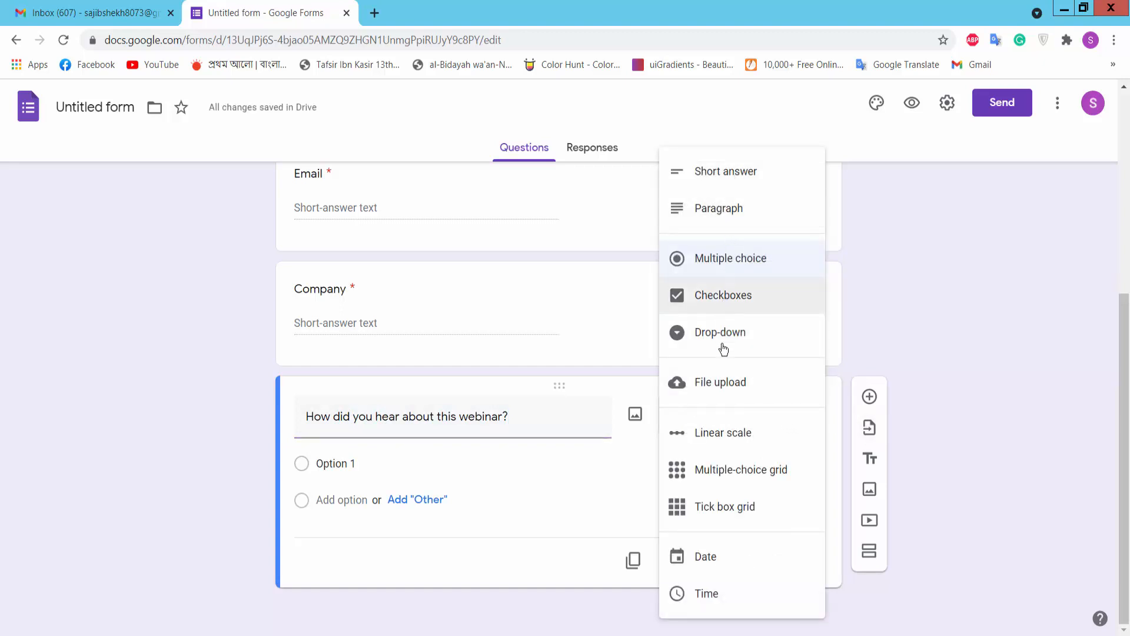
mouse_move(730, 258)
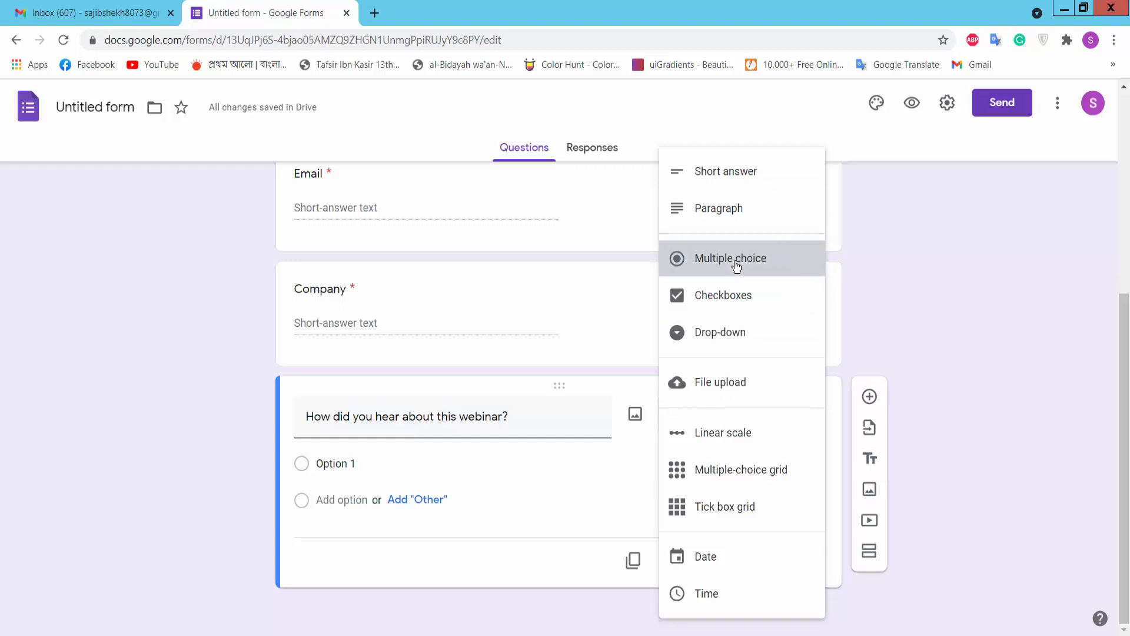
click(729, 258)
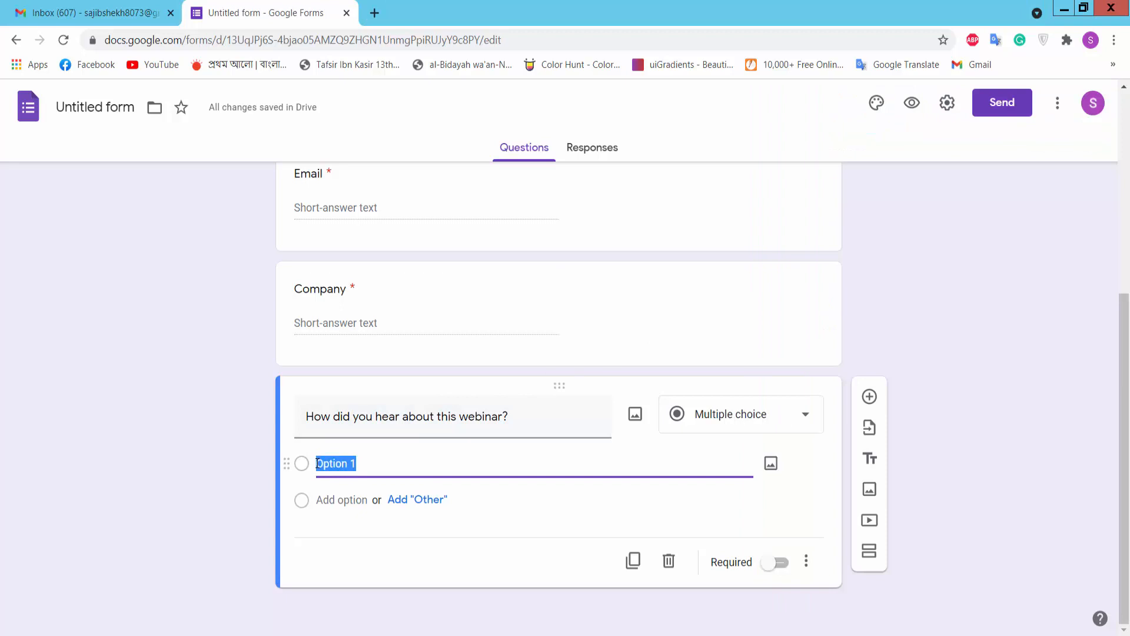
Step: Add options Online Ads, Social Media and Other, then make the question Checkboxes
text(Online Ads)
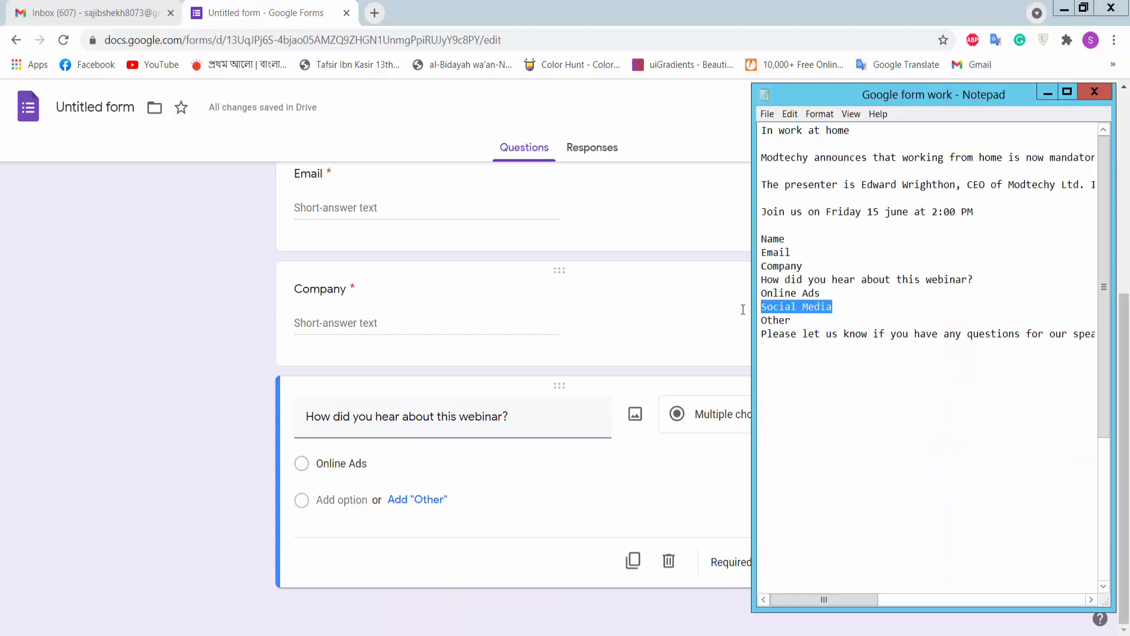
click(341, 499)
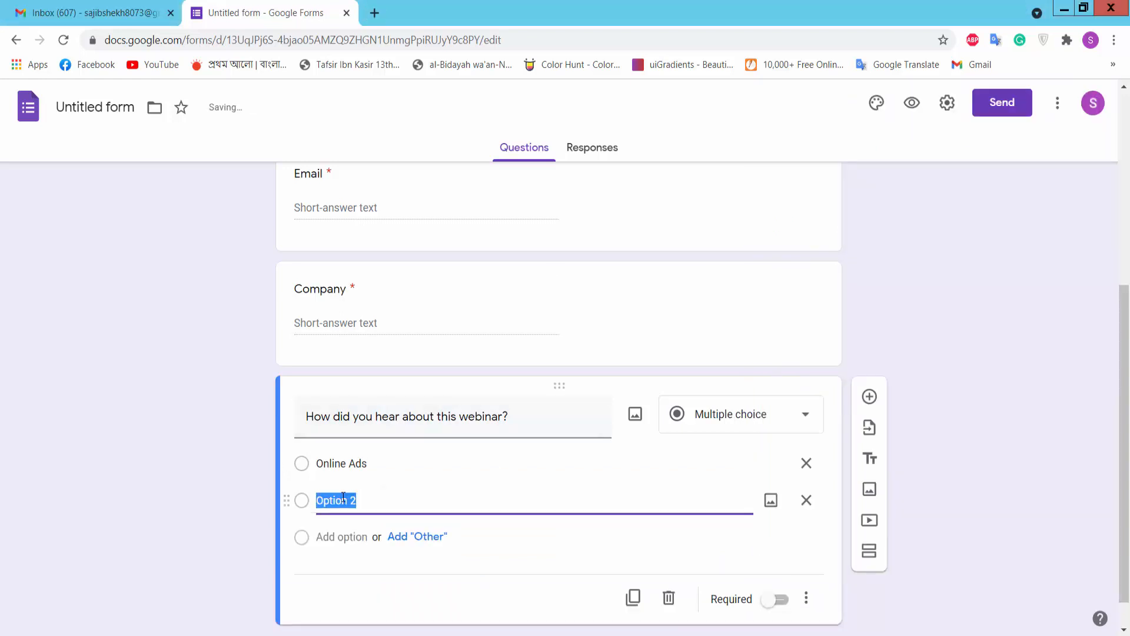
text(Social Media)
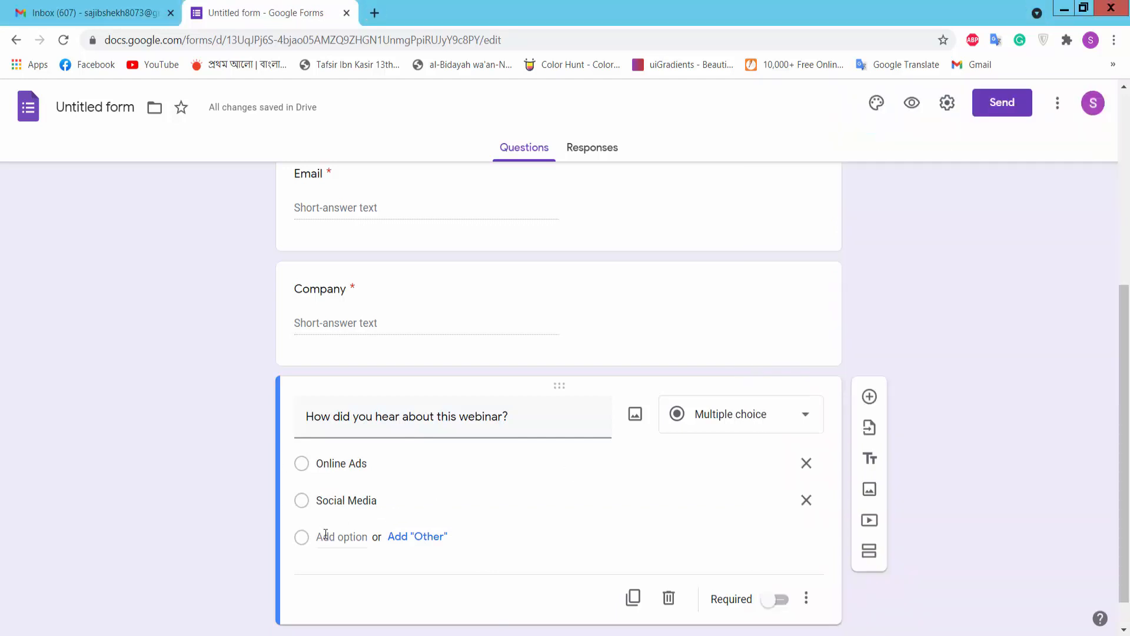
click(417, 536)
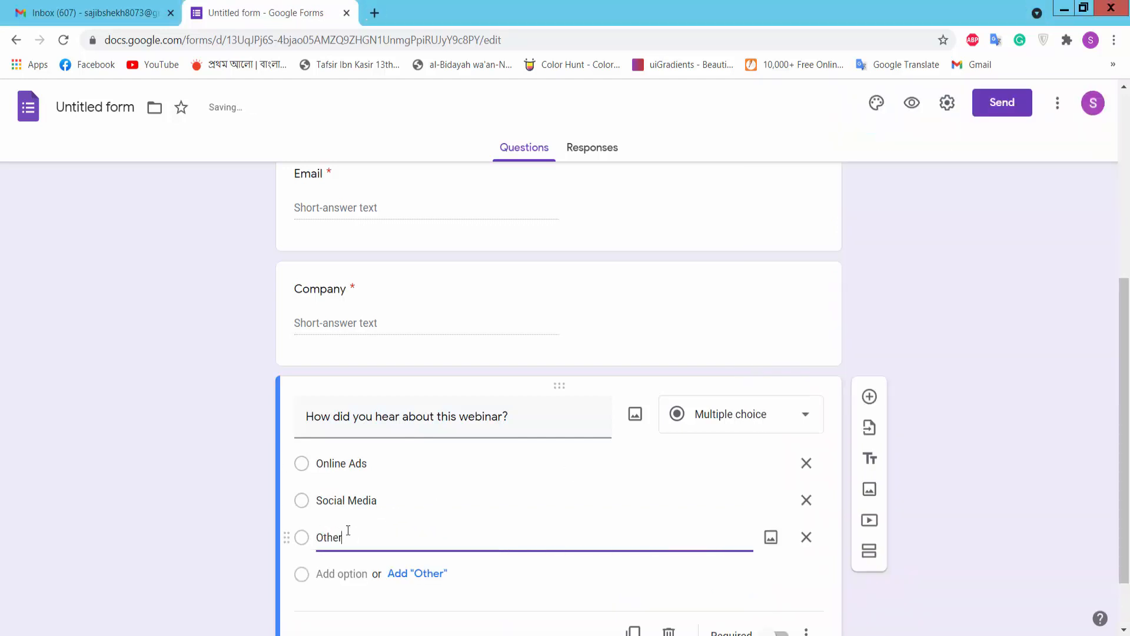
click(740, 414)
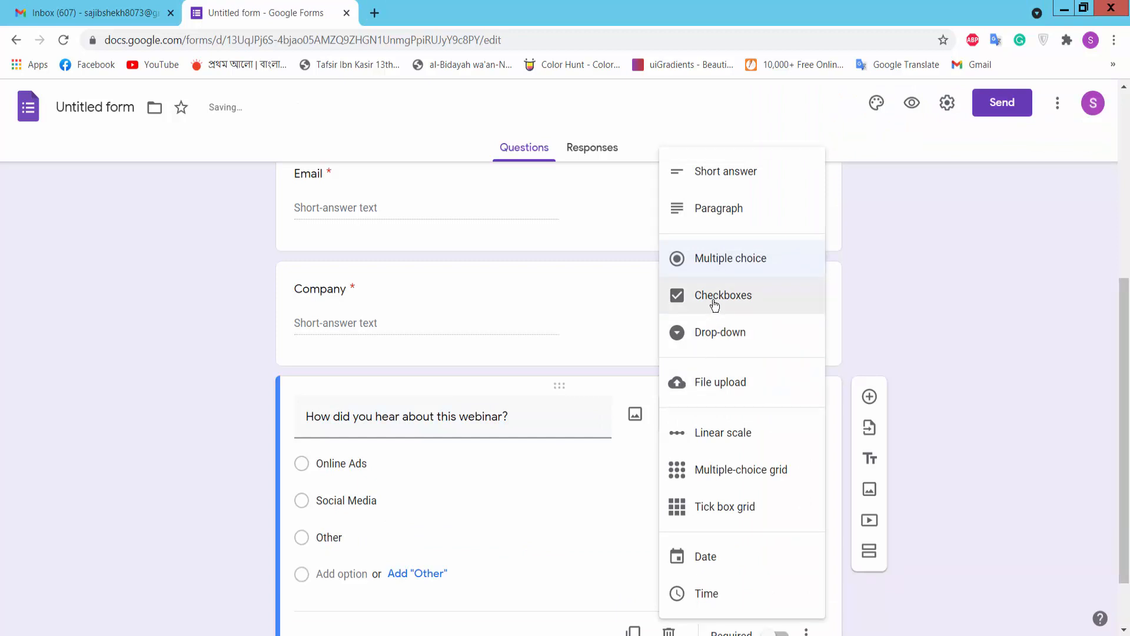
click(723, 295)
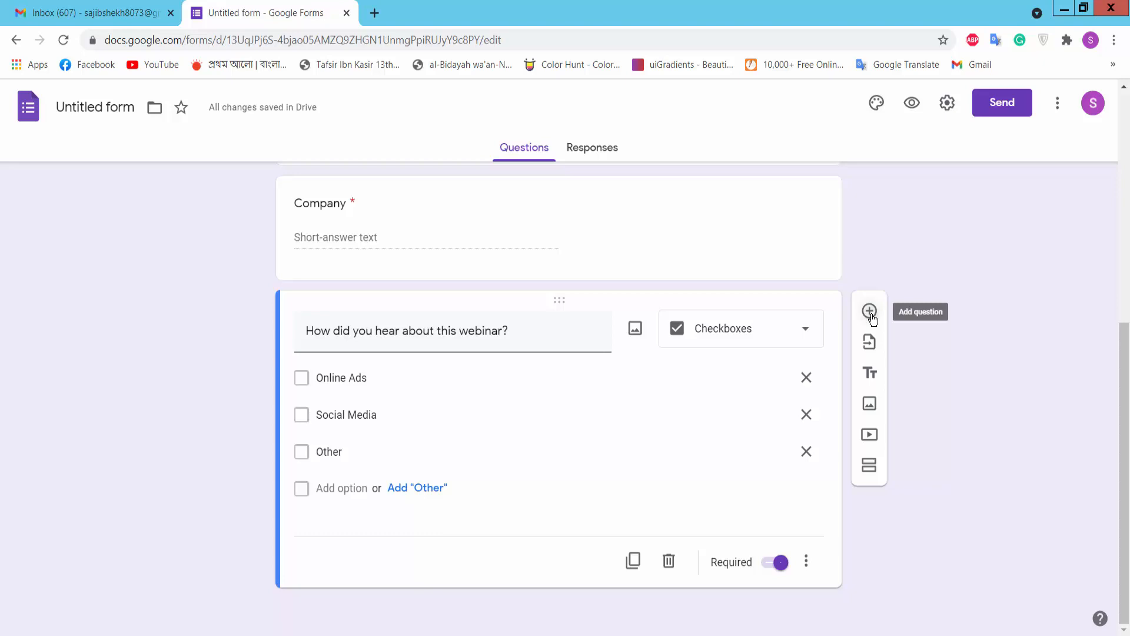
Step: Add a paragraph question asking for questions for the speakers ahead of the webinar
click(869, 311)
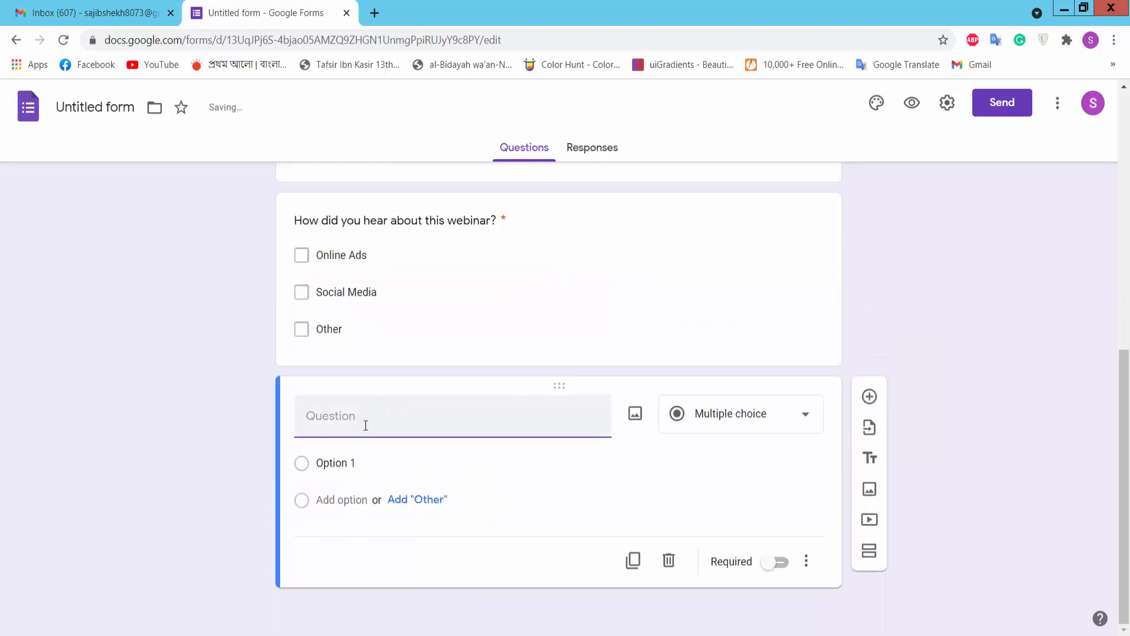
text(Please let us know if you have any questions for our speakers ahead of the webinar.)
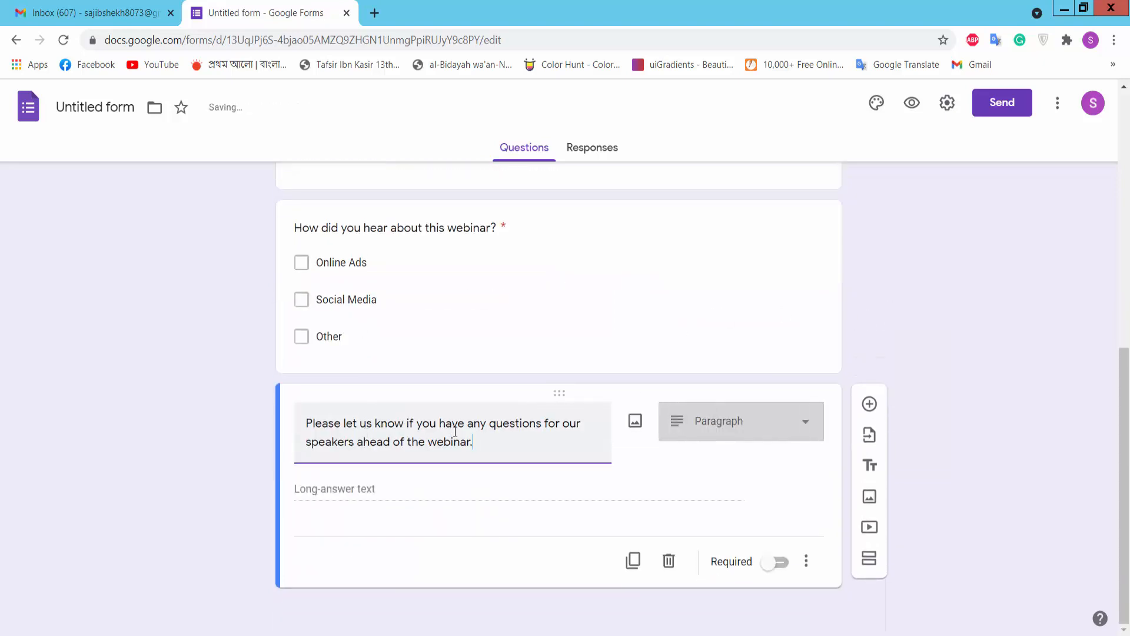
click(739, 422)
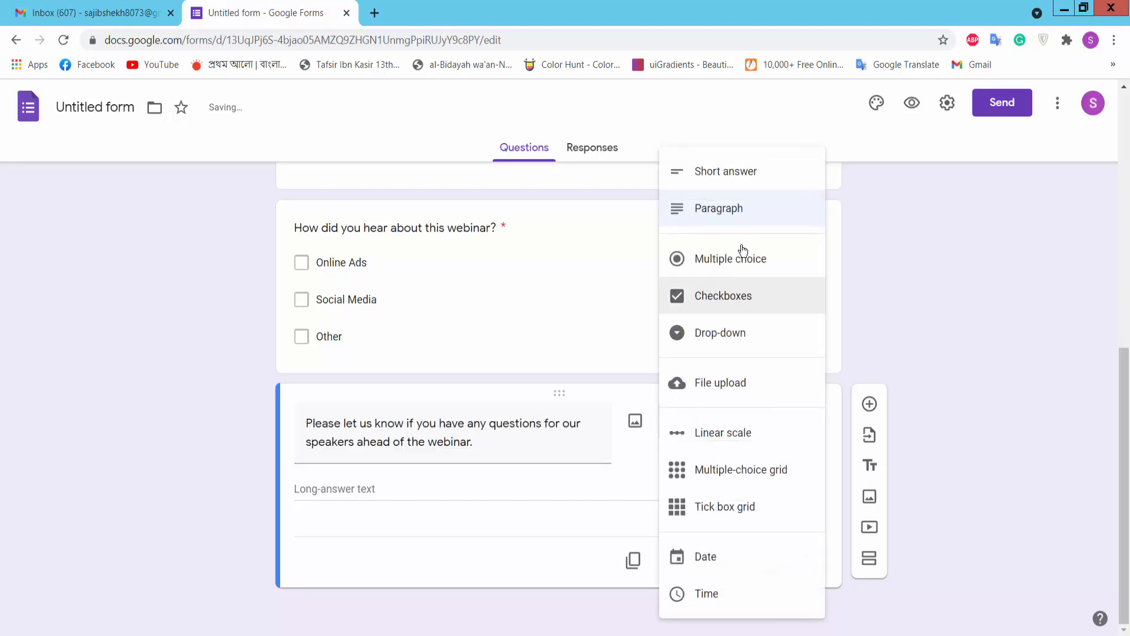
click(717, 209)
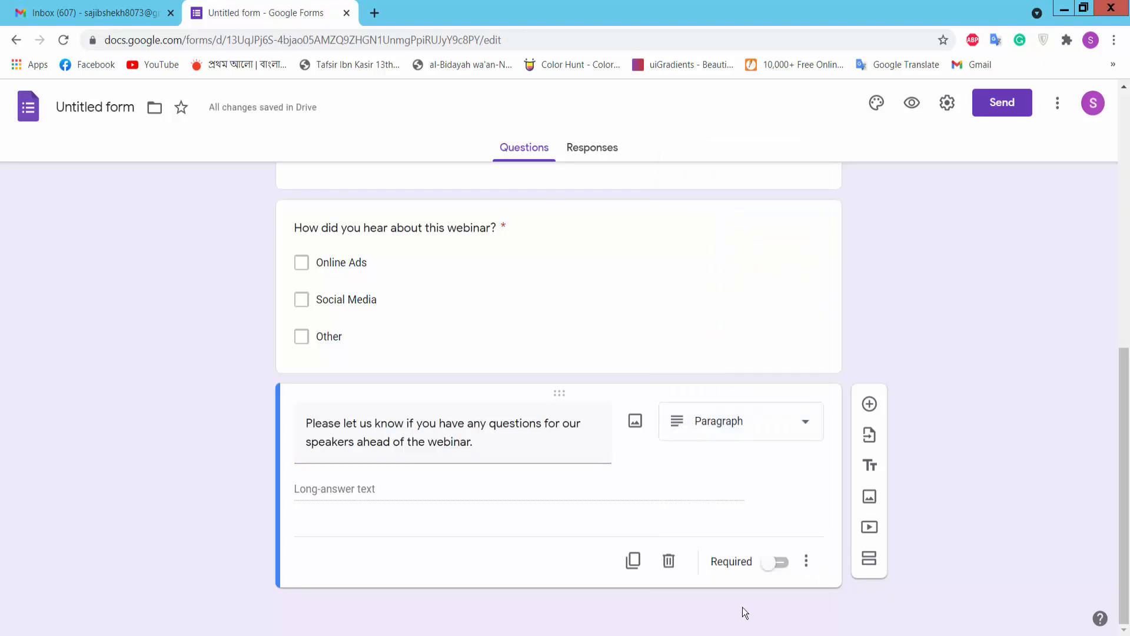
click(776, 561)
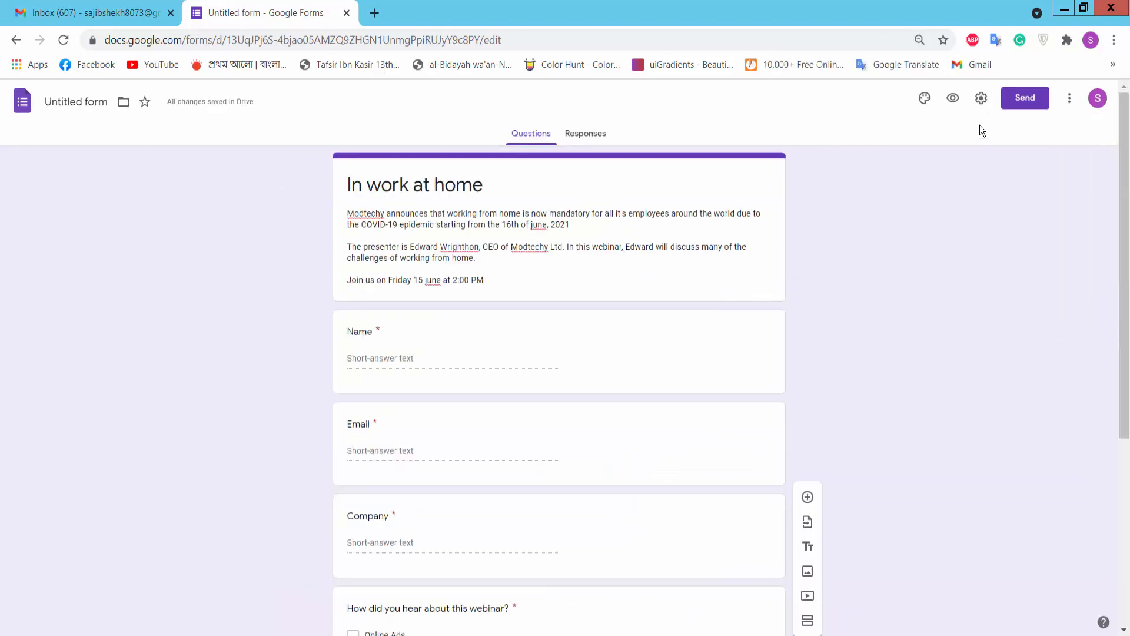
mouse_move(952, 98)
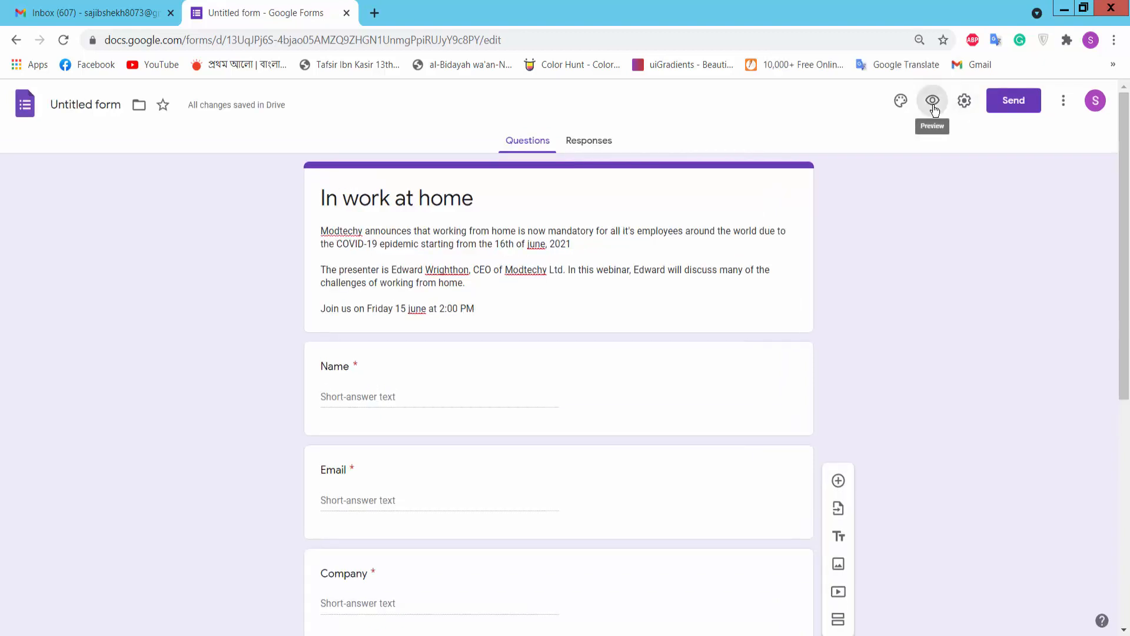
Step: Preview the form, skip through Name and Company fields unanswered, and return to the editor
click(932, 100)
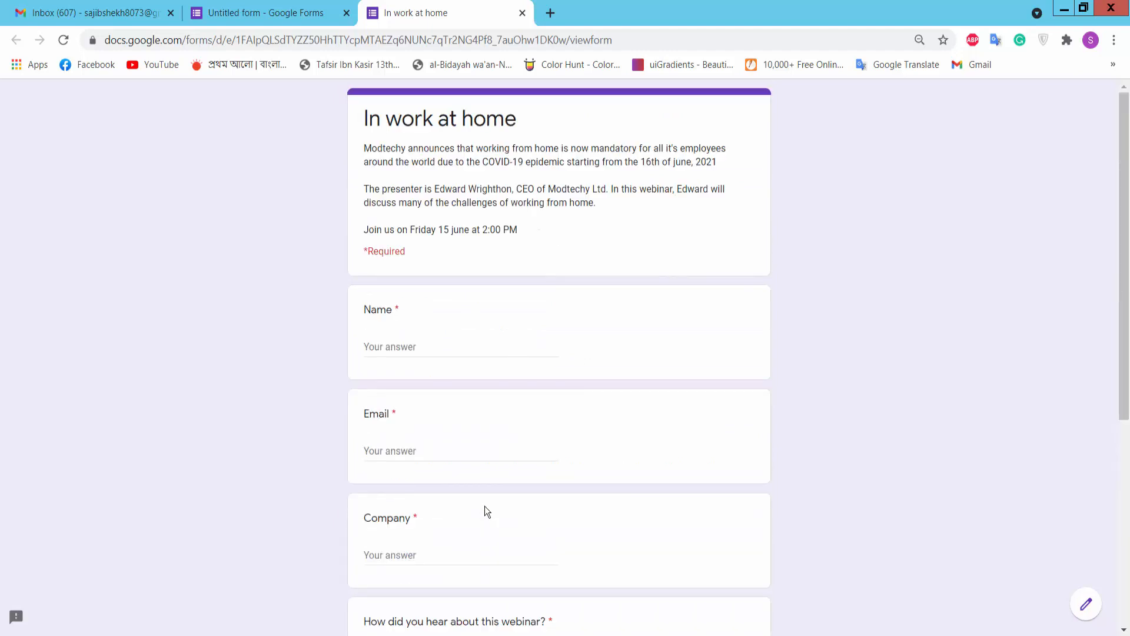
click(460, 346)
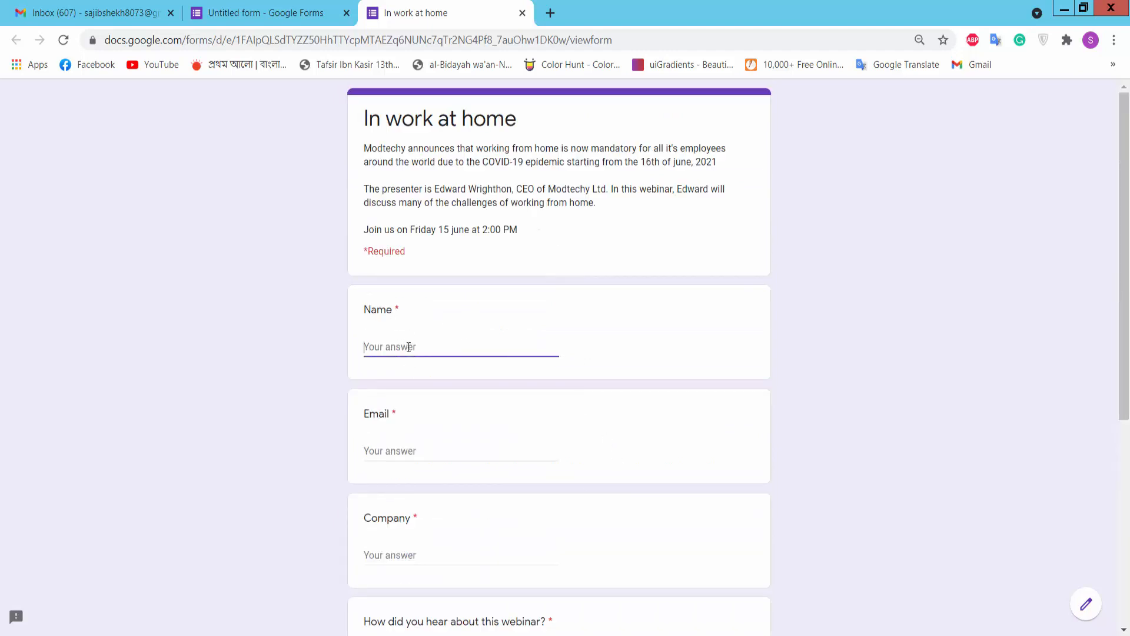
scroll(down, 3)
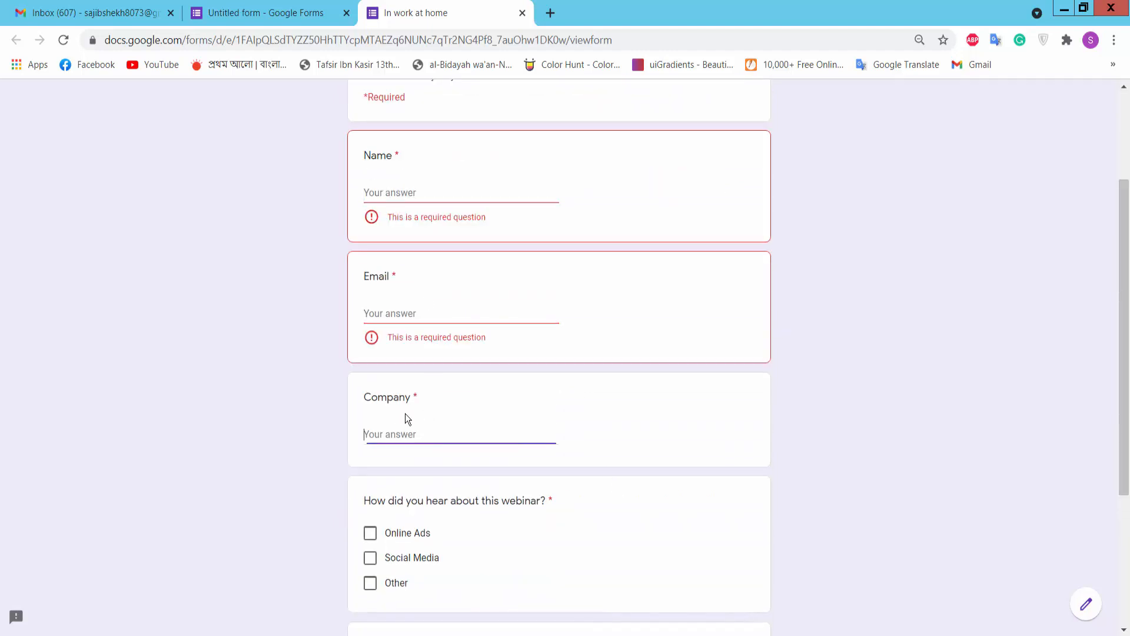
click(370, 395)
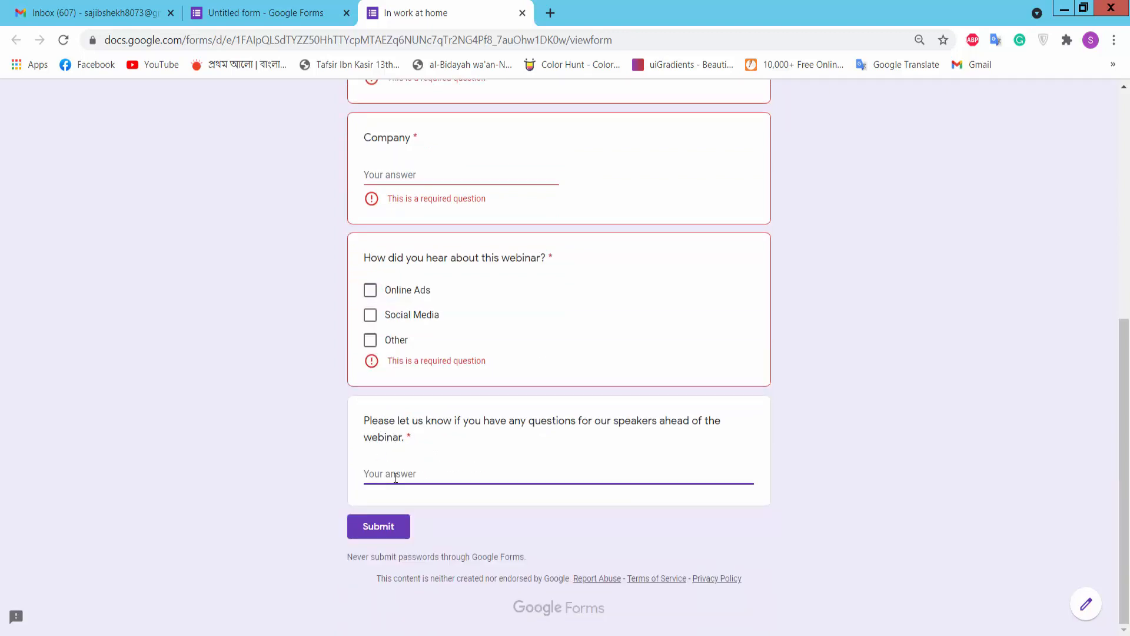
click(267, 13)
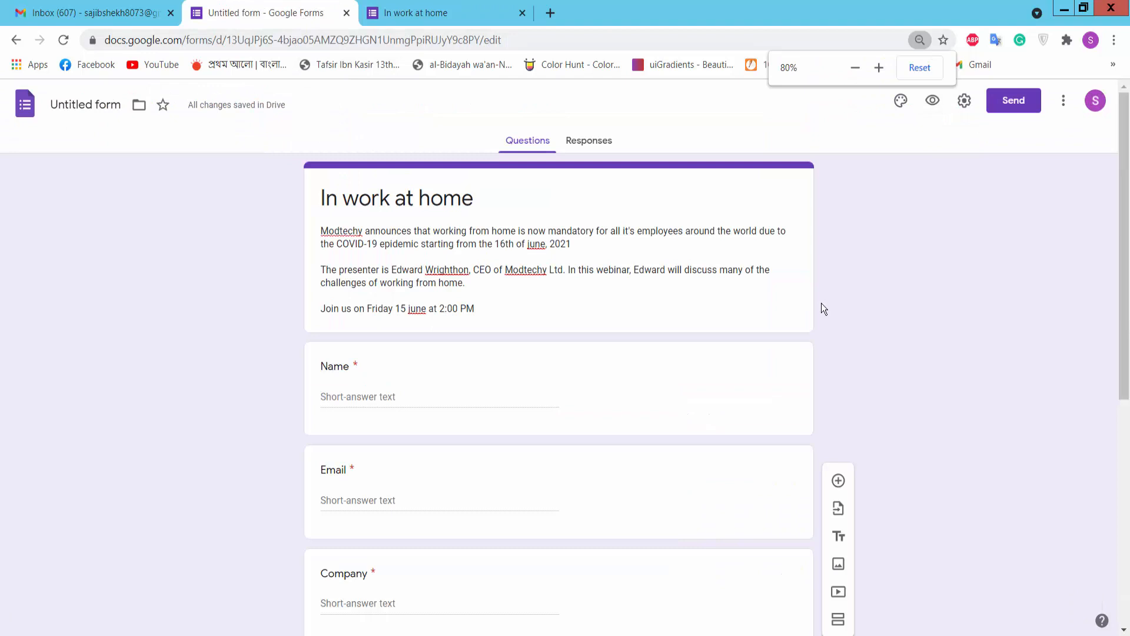
Step: From Send, get the form's share link, shorten it and copy it
click(919, 67)
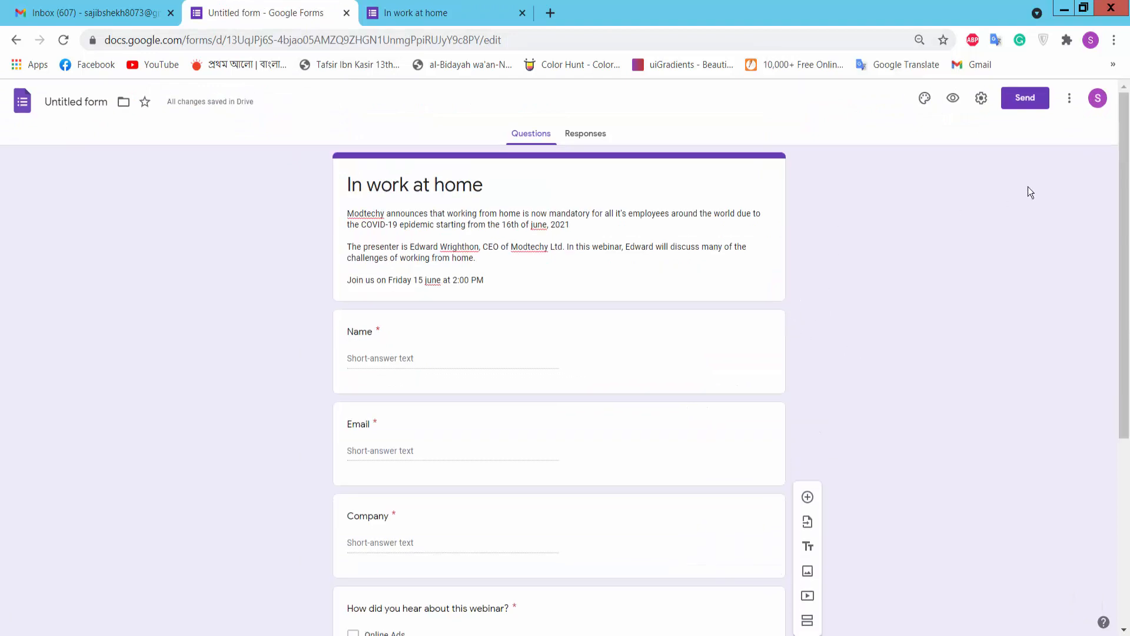
click(1024, 98)
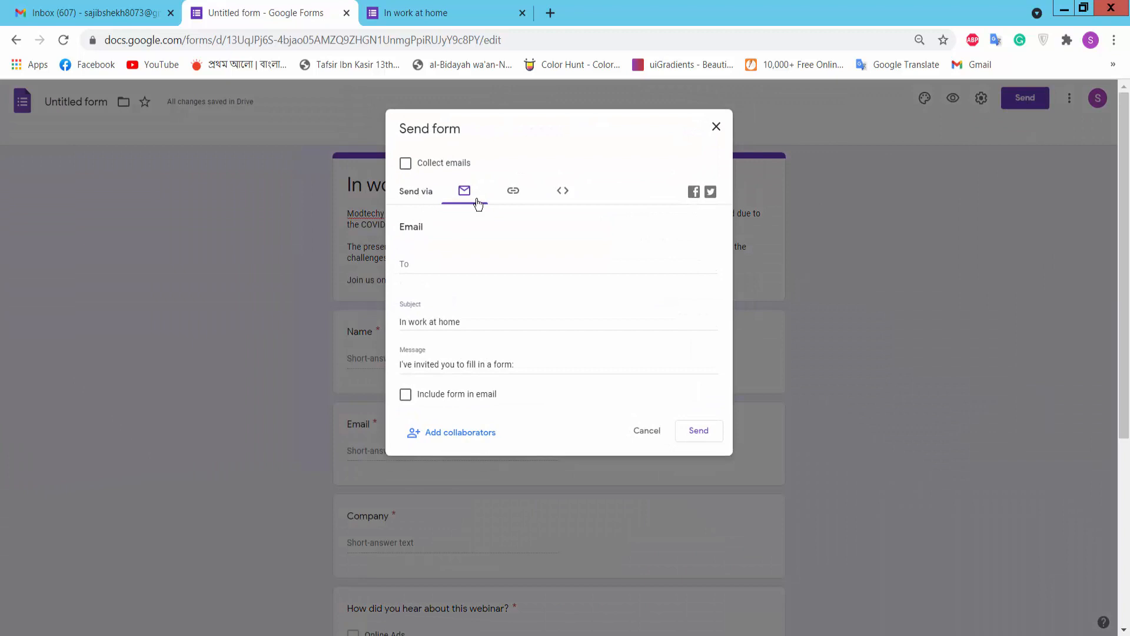
click(512, 190)
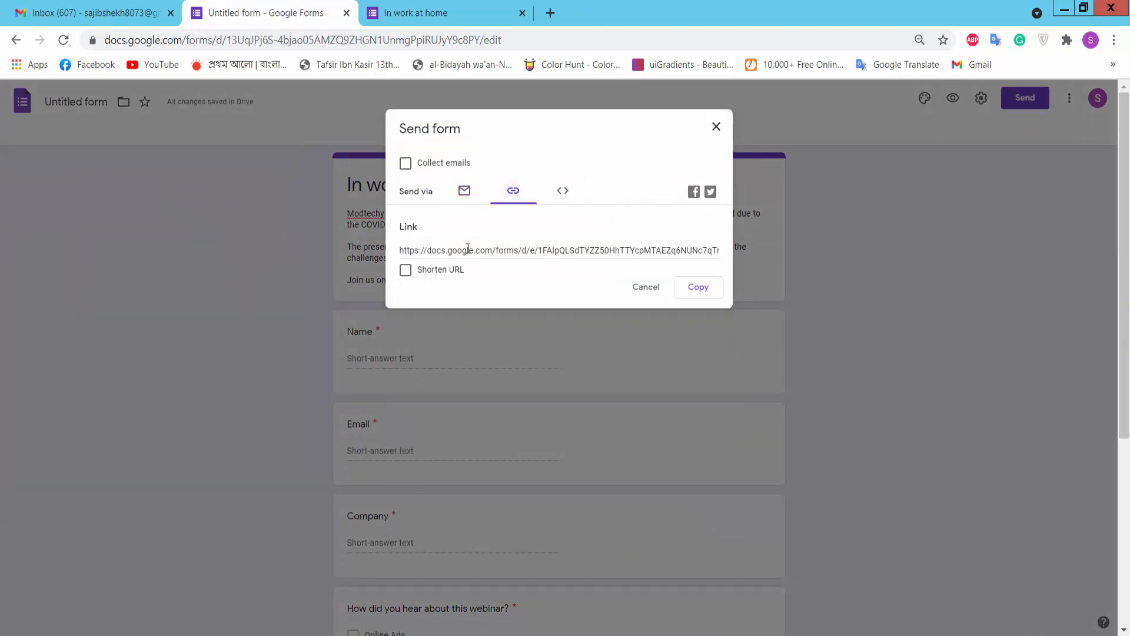
click(405, 268)
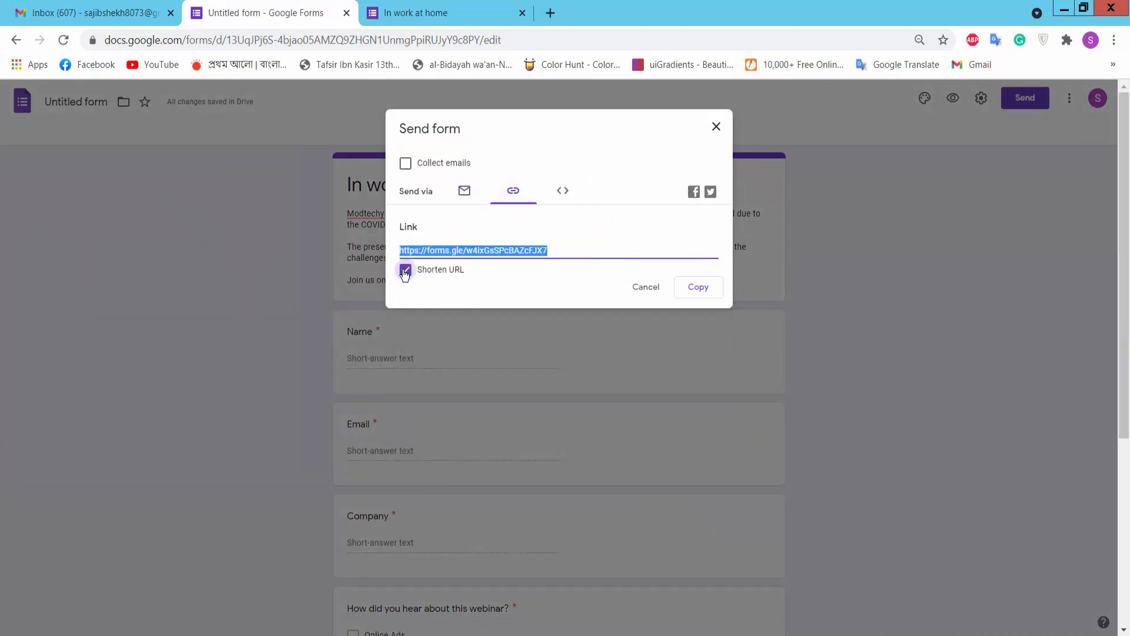
click(697, 286)
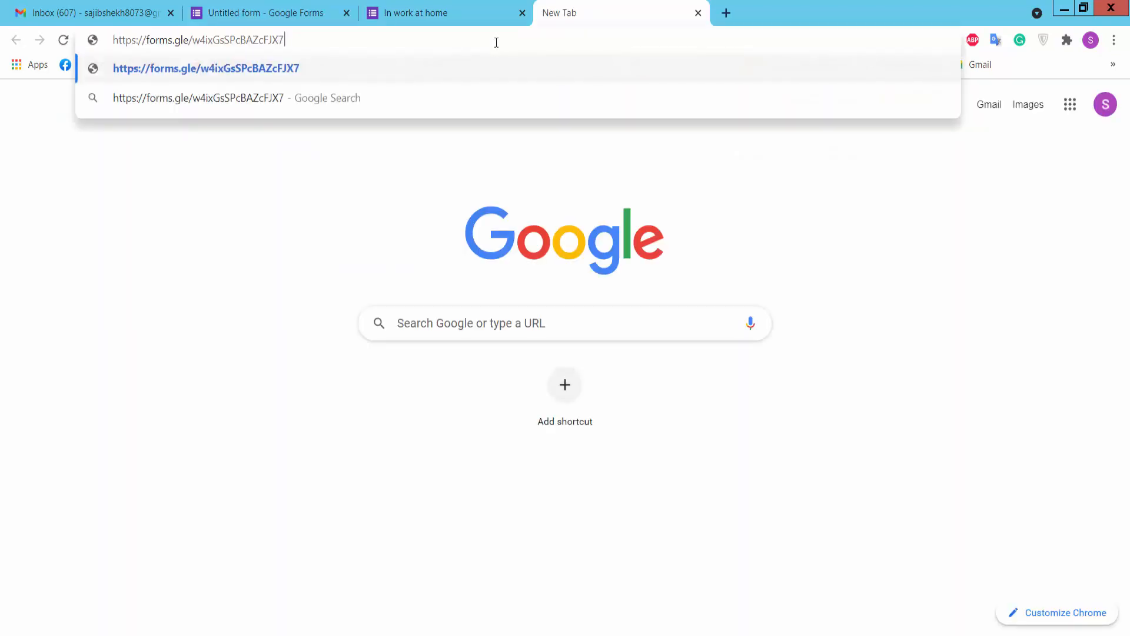
Step: Load the forms.gle short link and submit empty to confirm Name is flagged required
key(Enter)
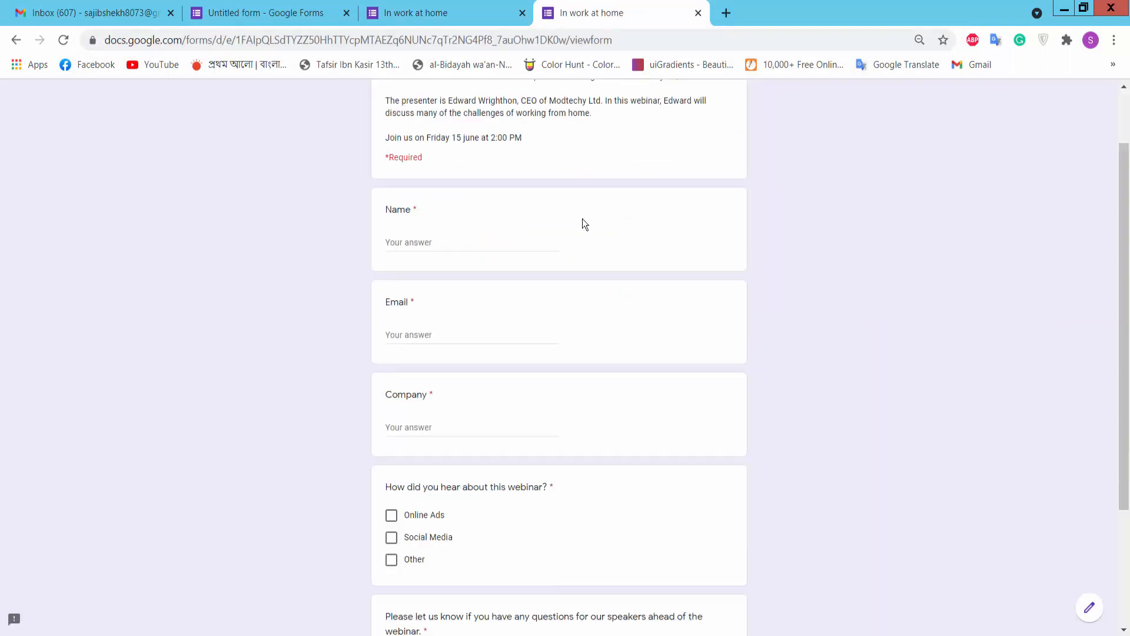
scroll(down, 3)
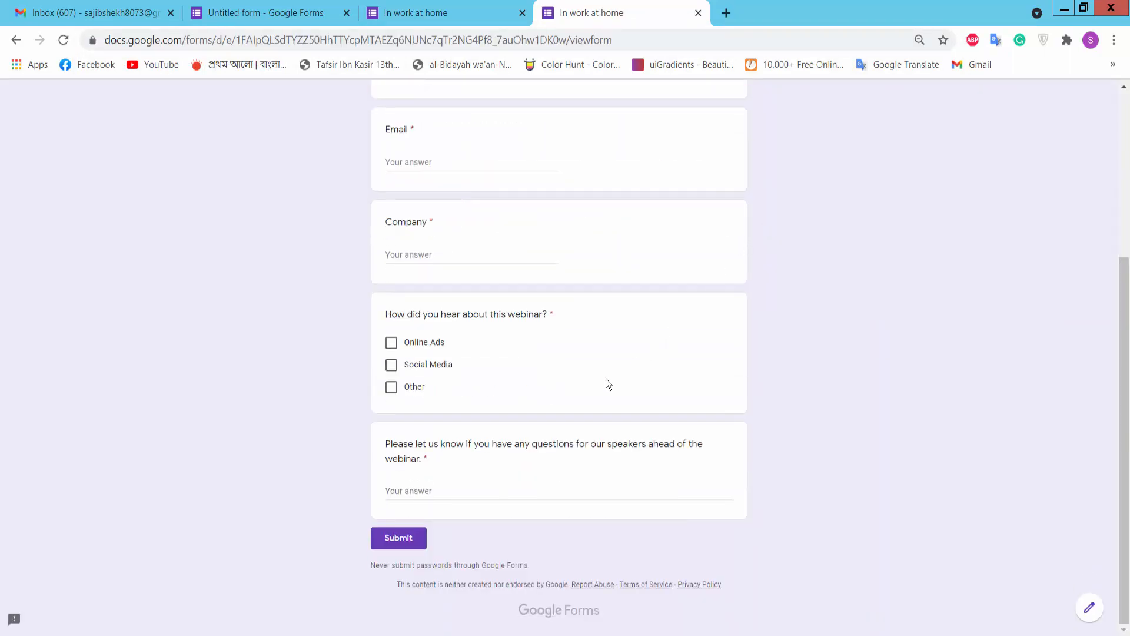
scroll(up, 3)
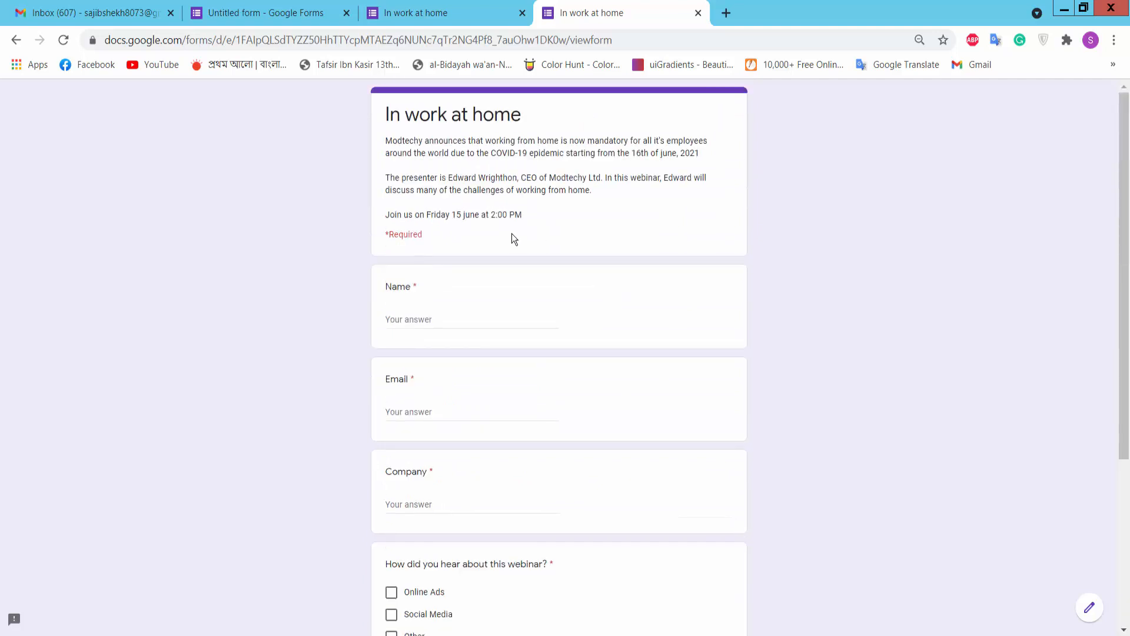
click(471, 319)
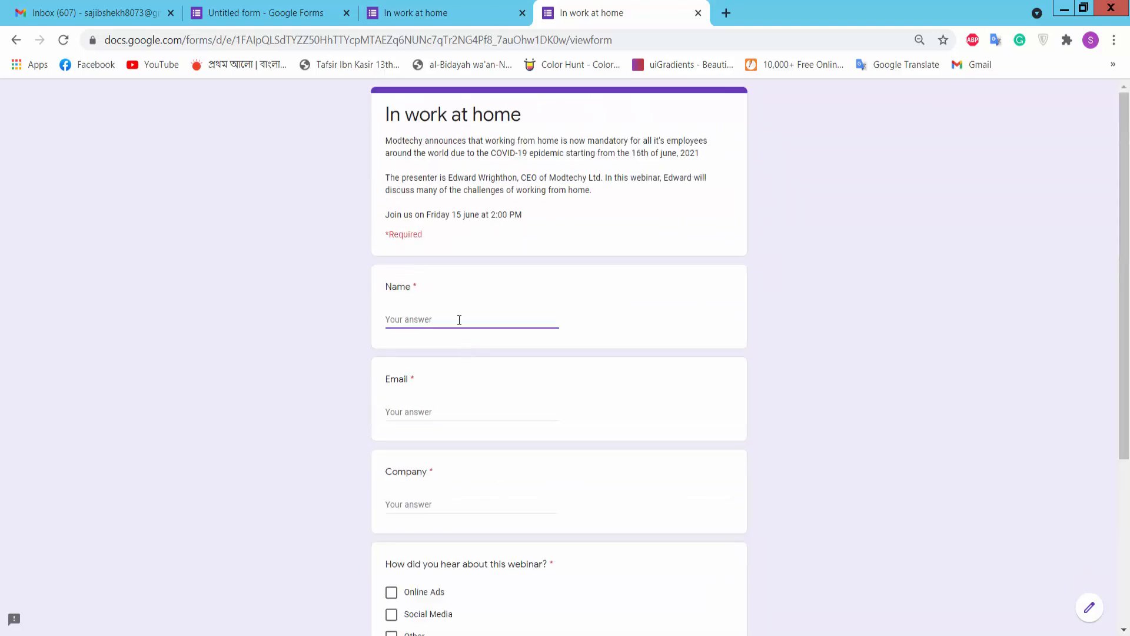
scroll(down, 3)
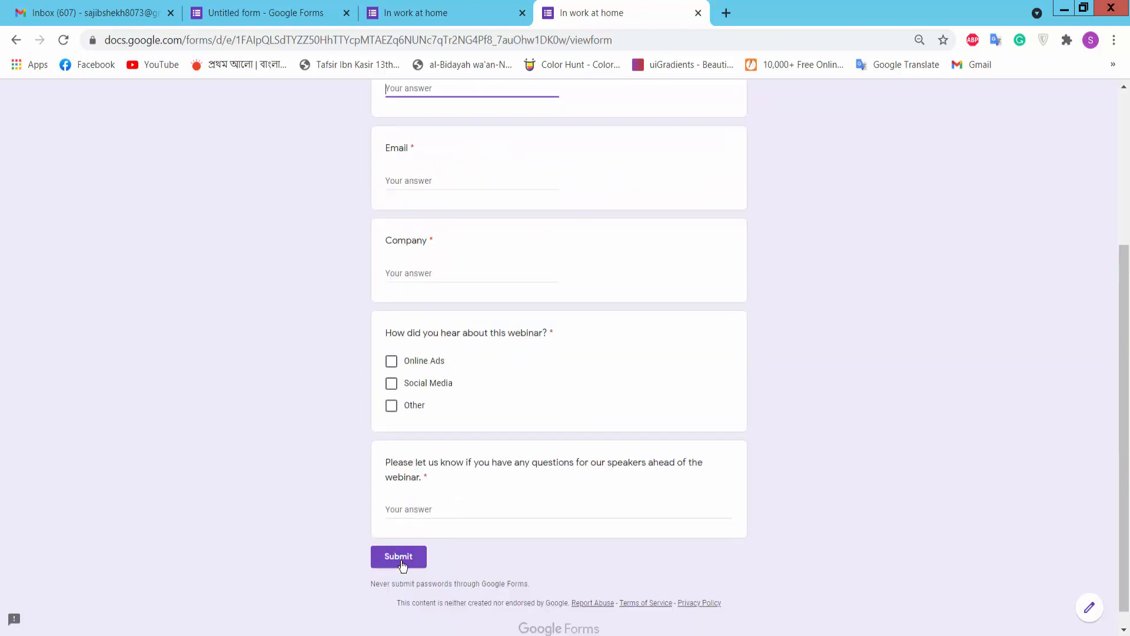
click(398, 556)
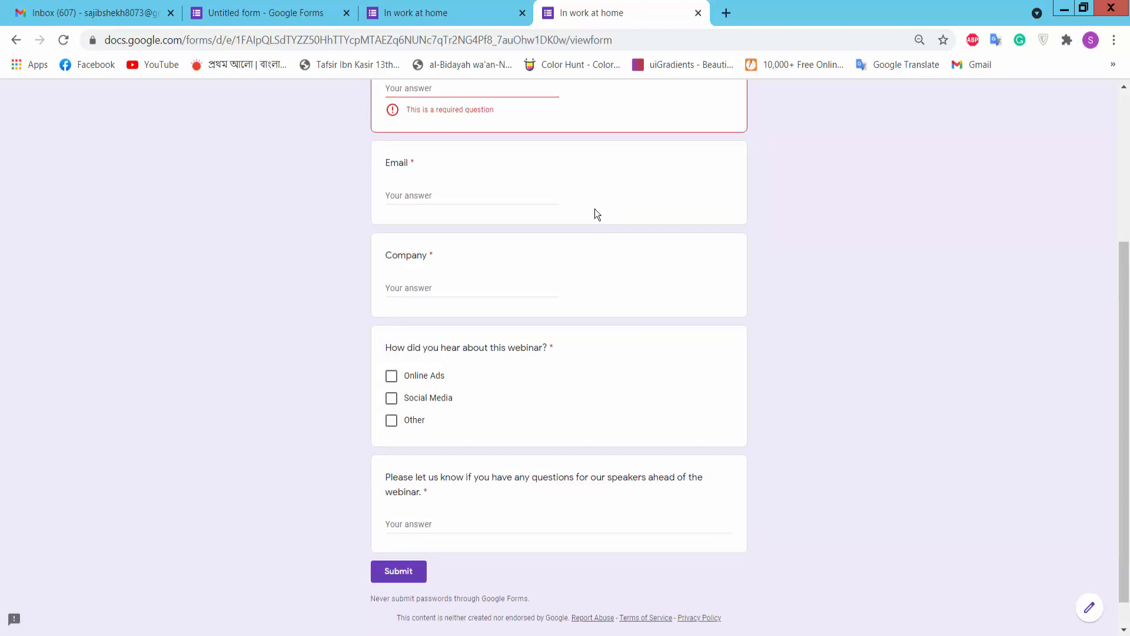
scroll(down, 3)
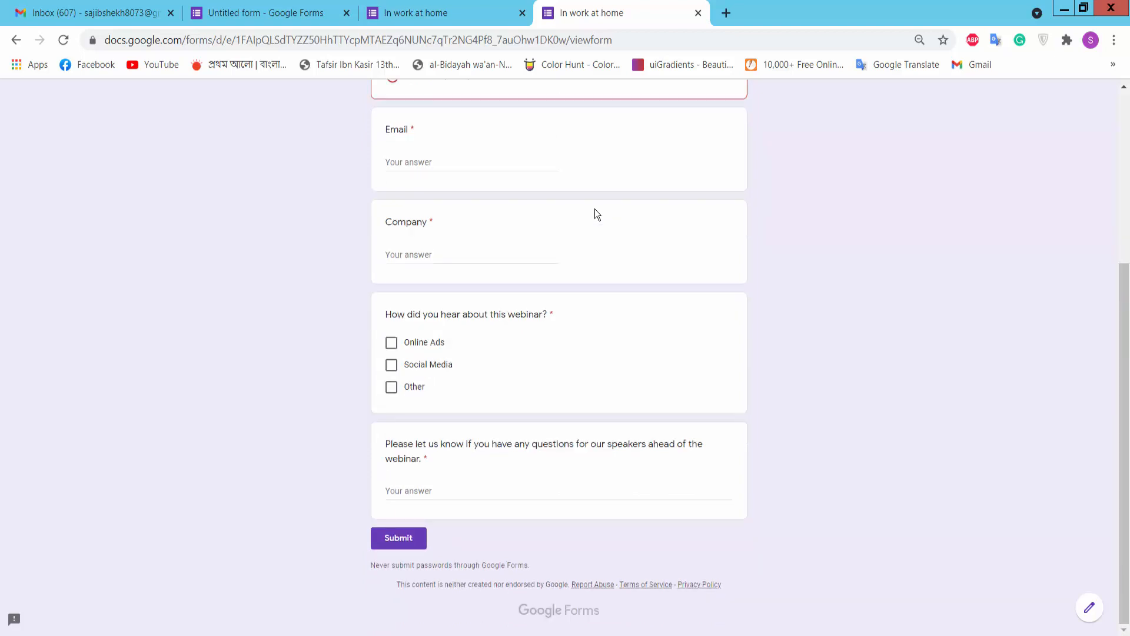